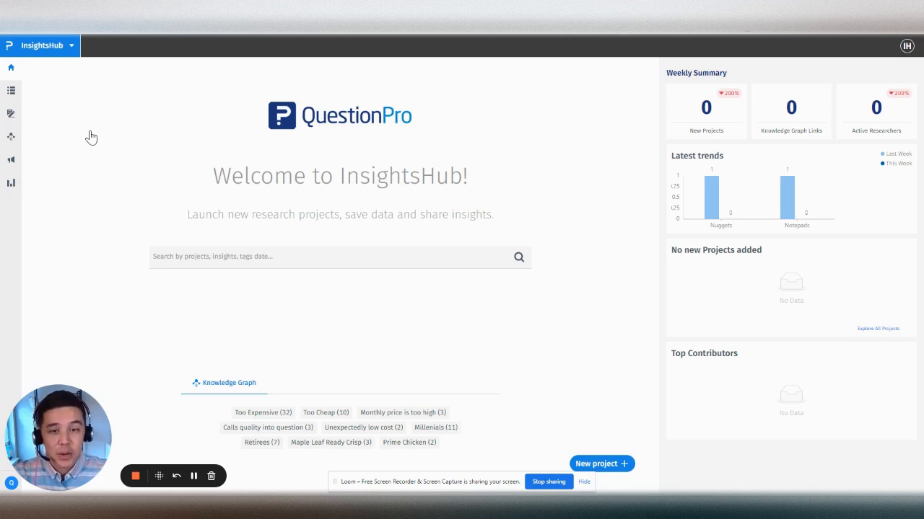
mouse_move(254, 276)
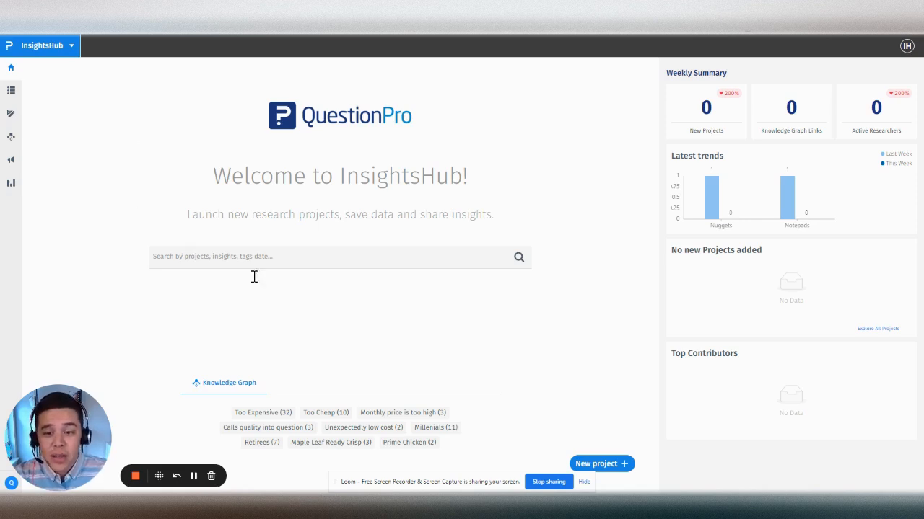
mouse_move(549, 177)
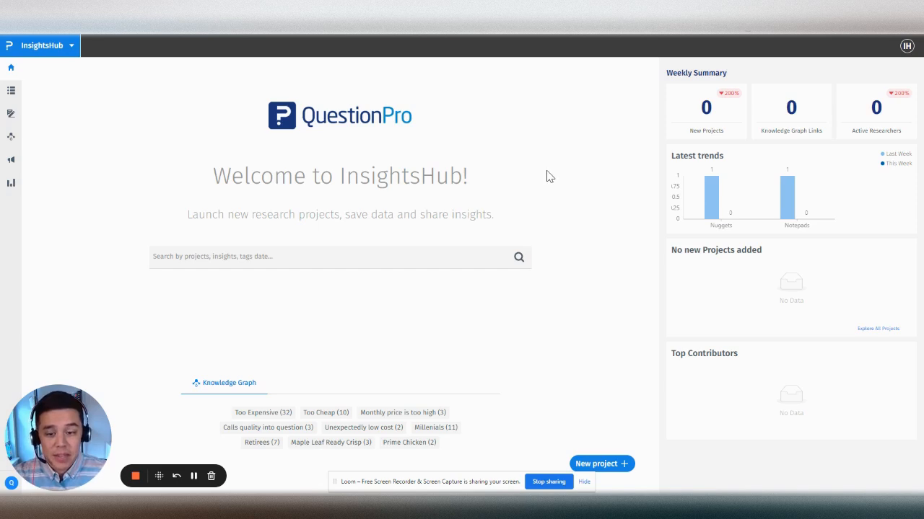
mouse_move(322, 250)
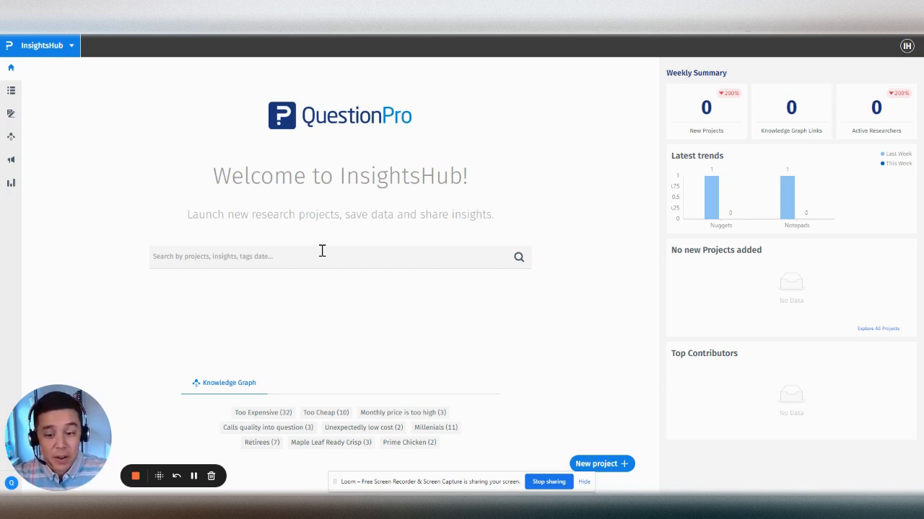
mouse_move(103, 197)
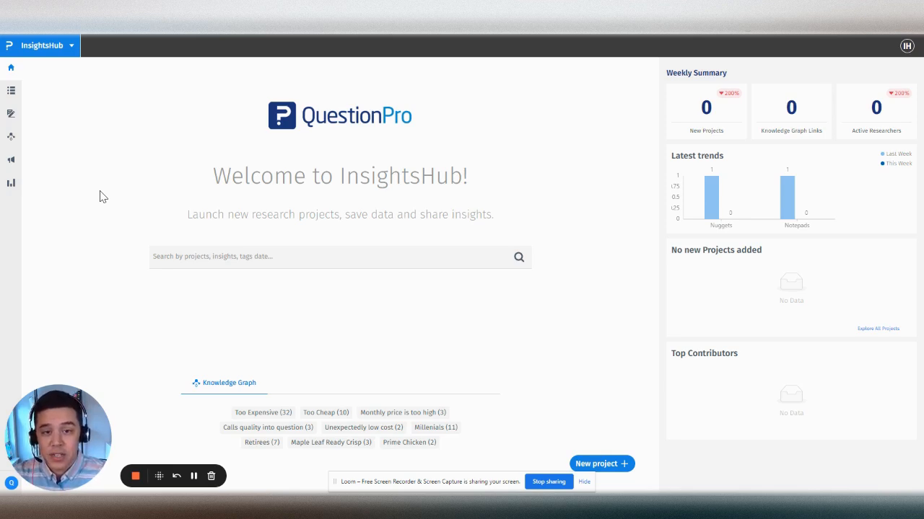
- Search for 'teen' and browse the Notepads, then the 7 matching Nuggets
click(339, 256)
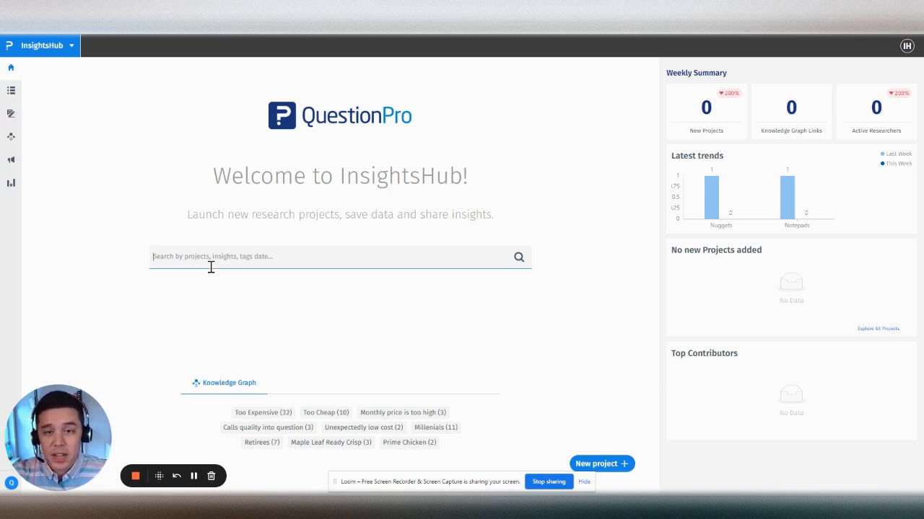
text(teen)
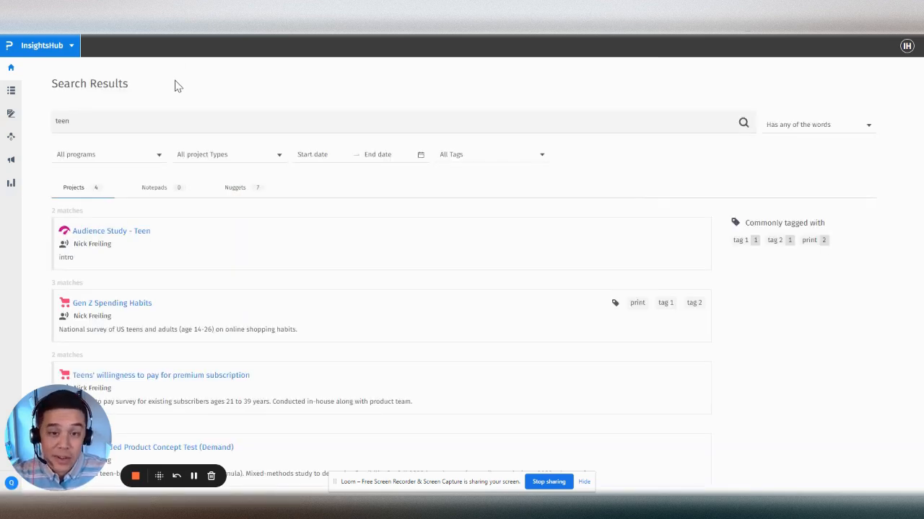
mouse_move(94, 209)
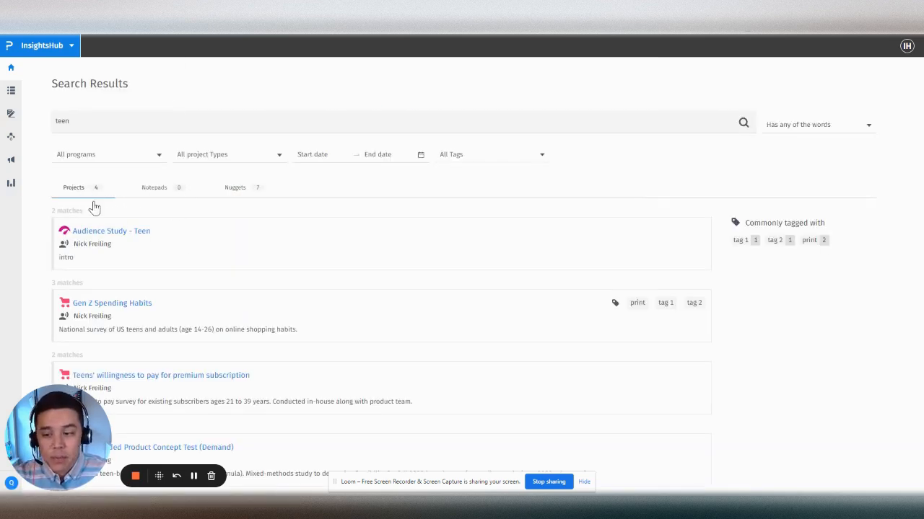
mouse_move(178, 226)
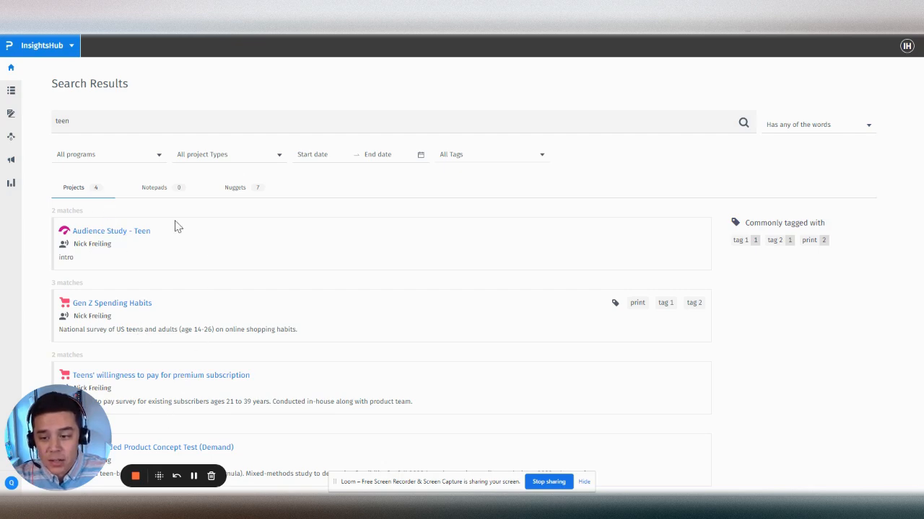
click(154, 187)
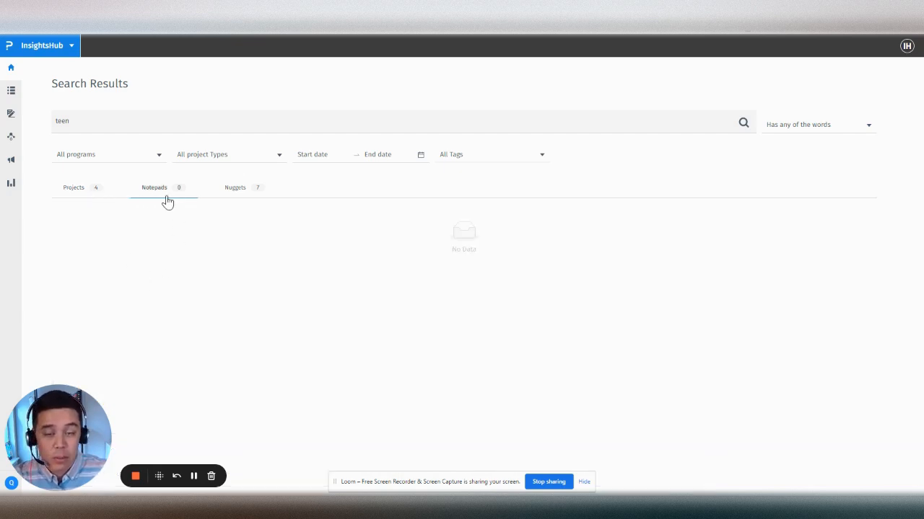
click(234, 188)
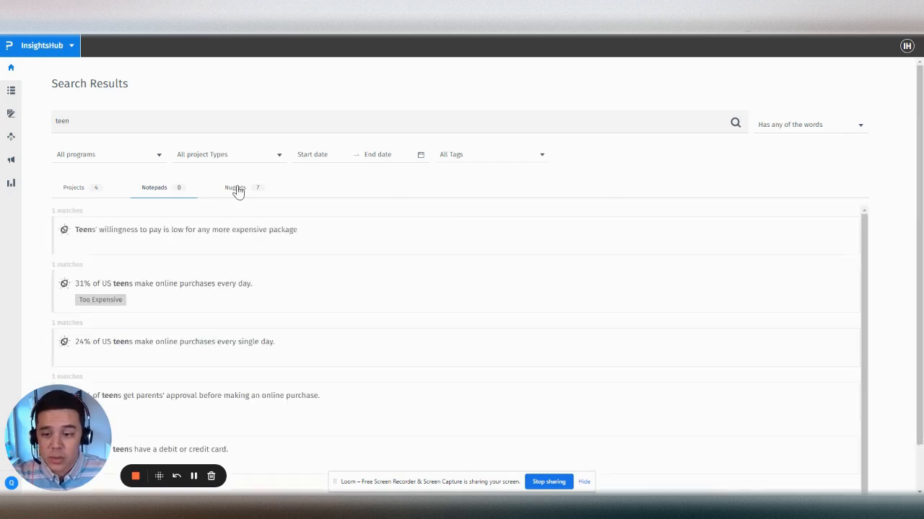
click(236, 187)
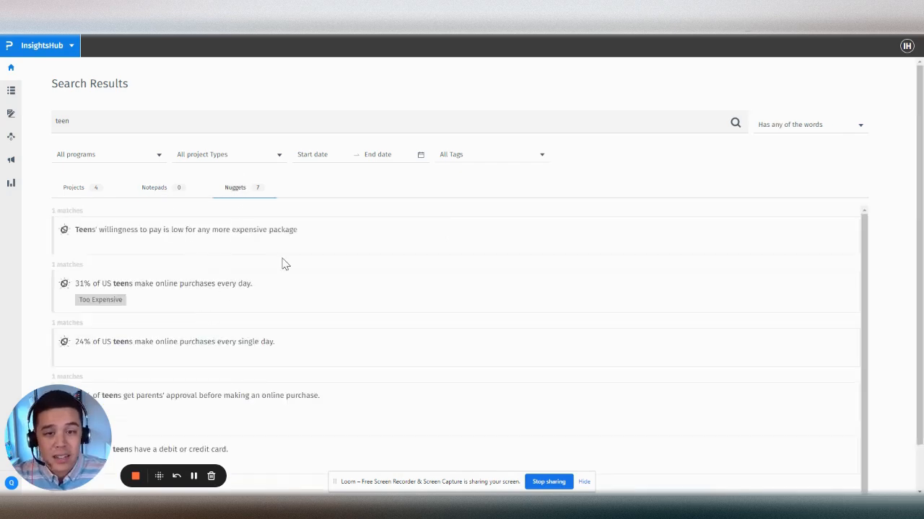
mouse_move(433, 238)
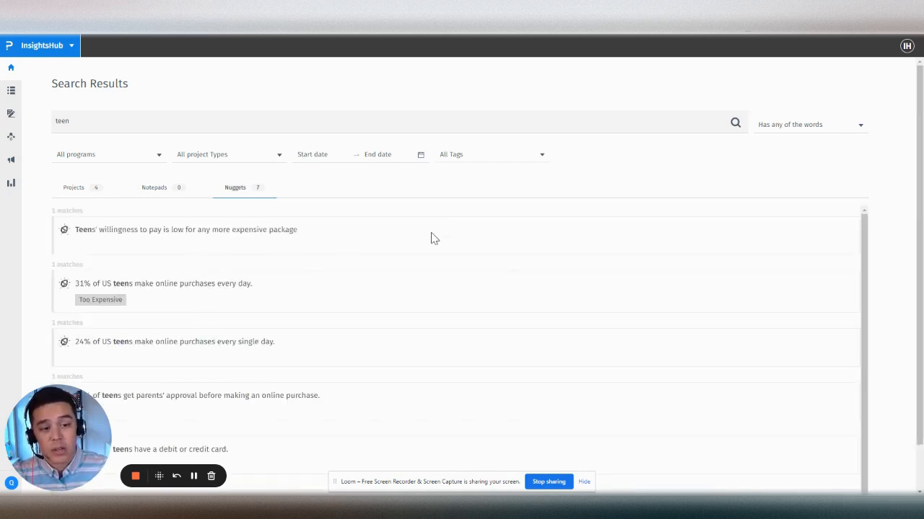
mouse_move(768, 130)
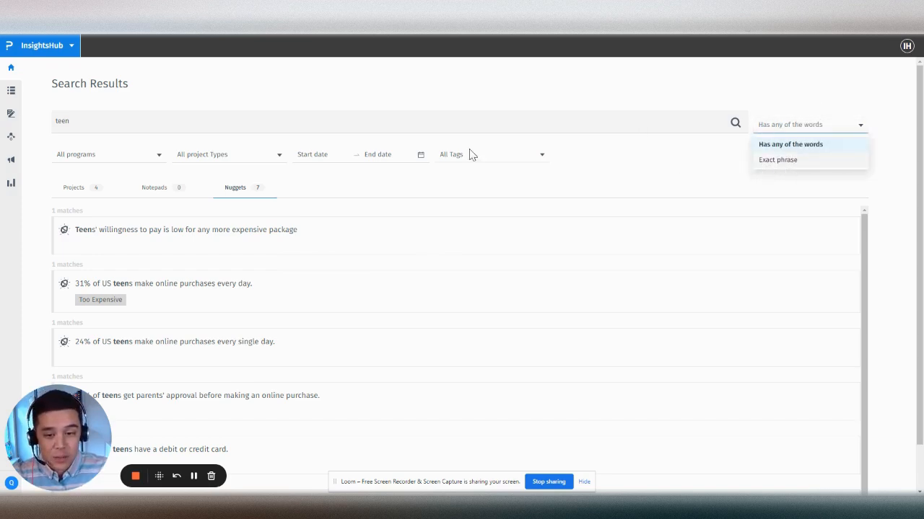
click(108, 153)
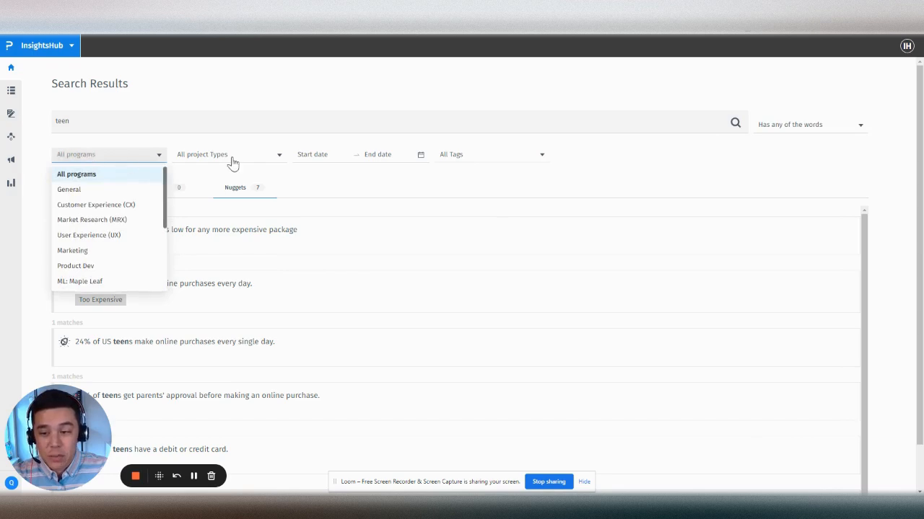
click(228, 153)
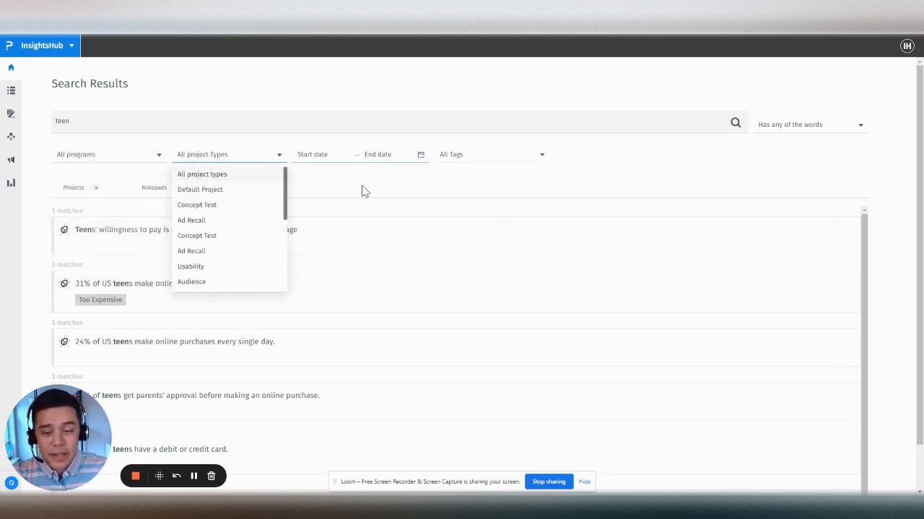
click(363, 180)
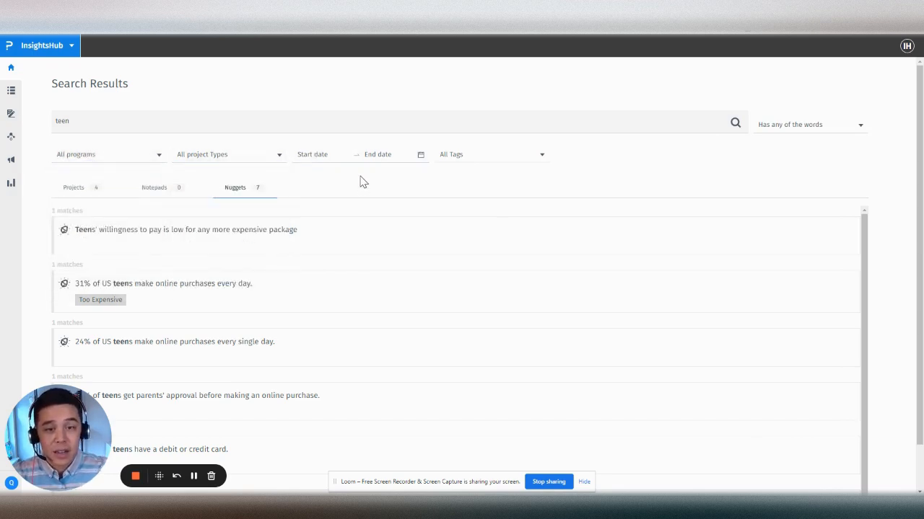
mouse_move(402, 174)
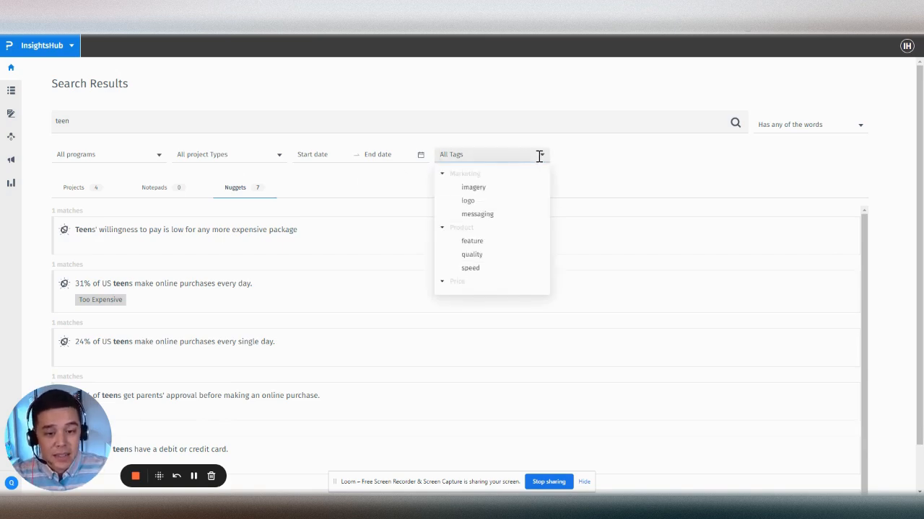
mouse_move(597, 173)
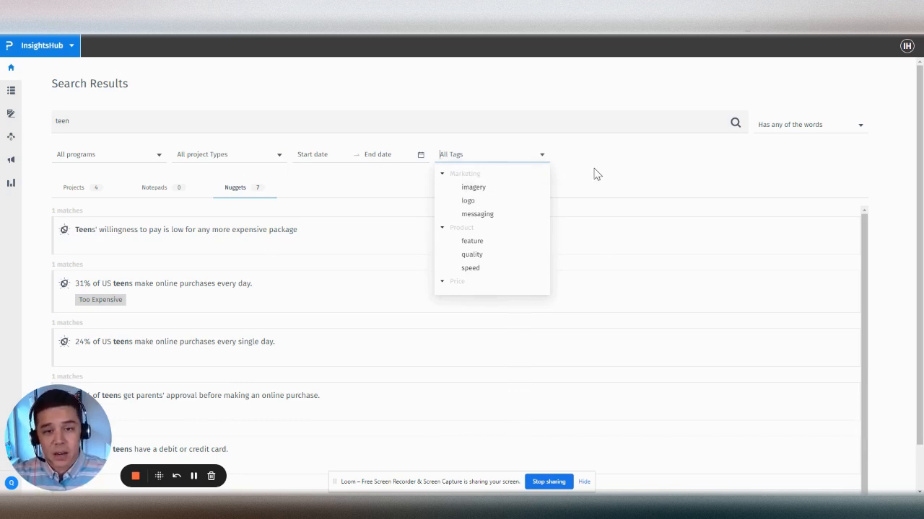
click(596, 173)
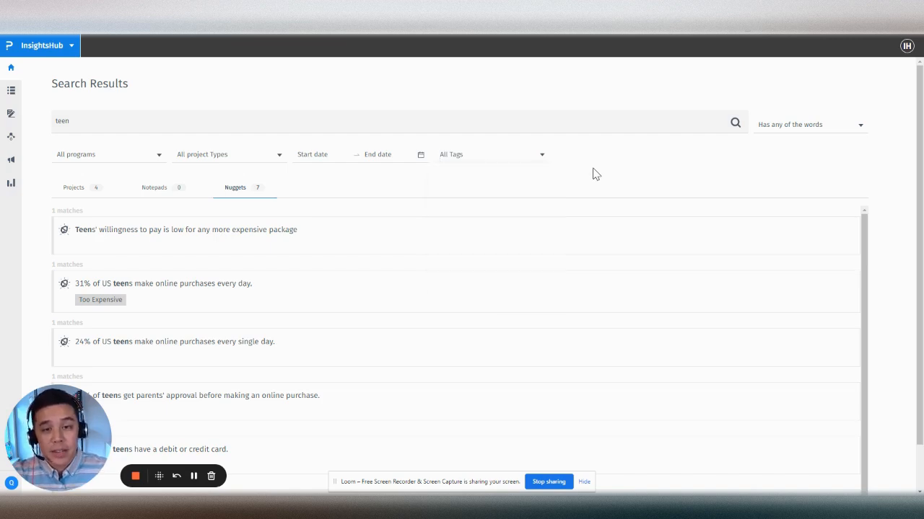
mouse_move(189, 83)
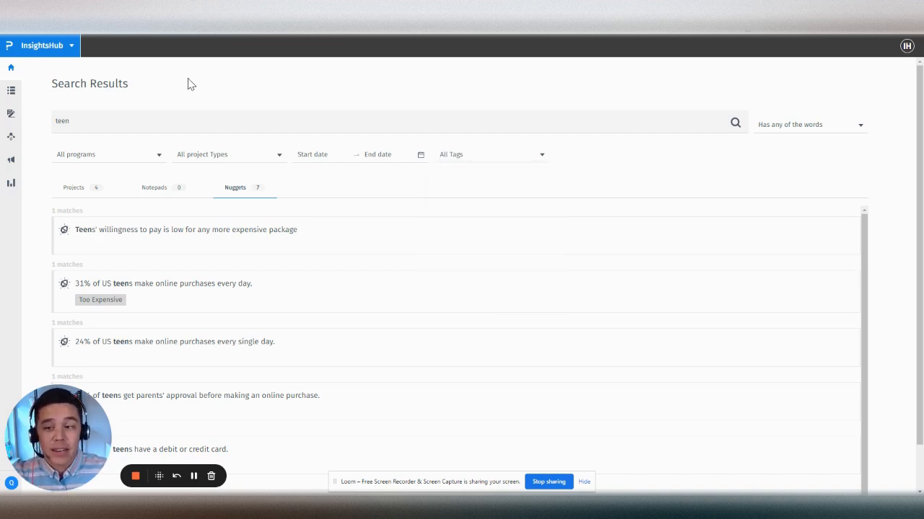
mouse_move(185, 91)
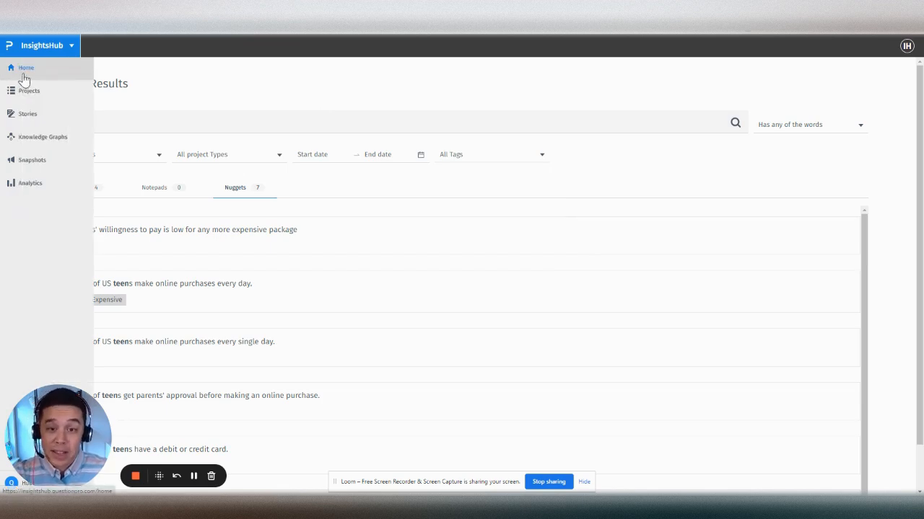
- Go to the Projects page from the left sidebar
click(29, 90)
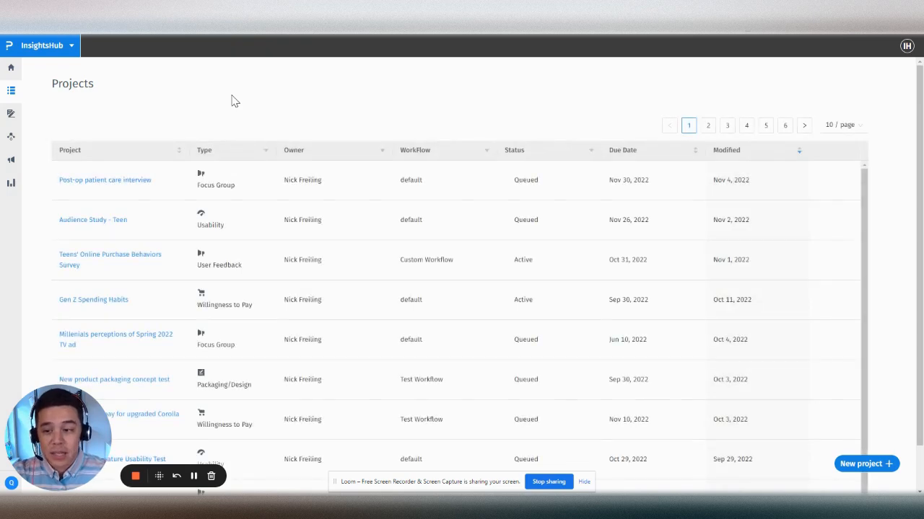
mouse_move(229, 108)
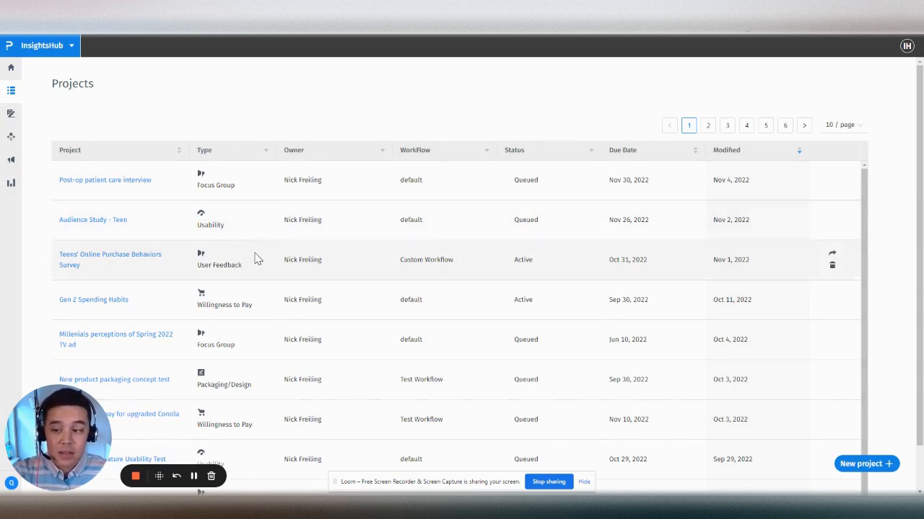
mouse_move(143, 265)
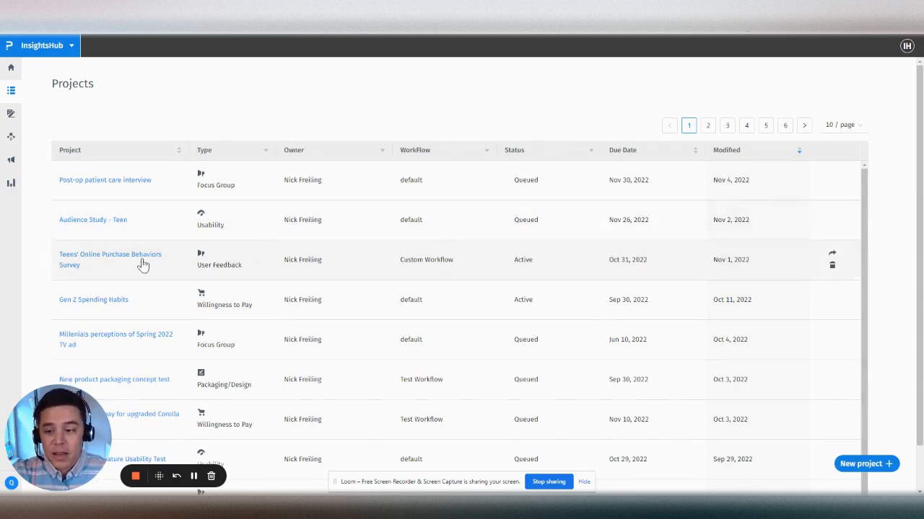
- Open the Teens' Online Purchase Behaviors Survey project and select, then deselect, its findings text
click(109, 259)
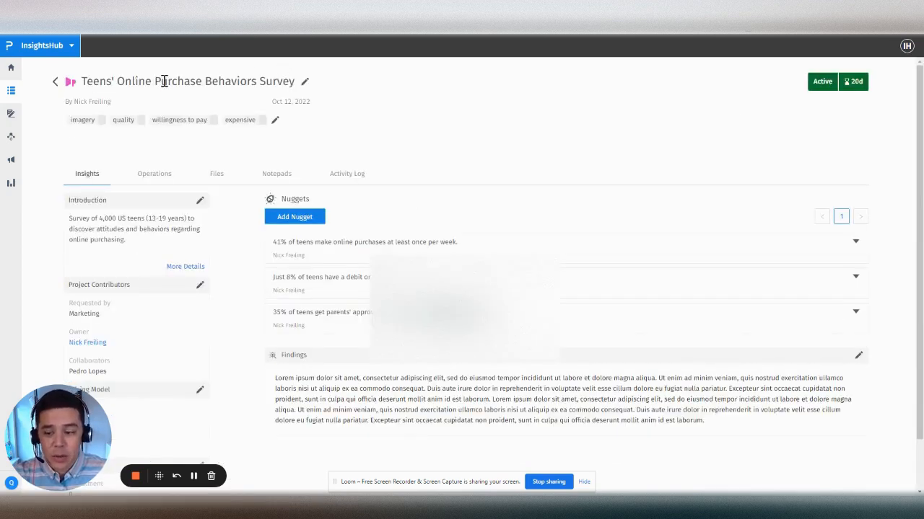
mouse_move(330, 128)
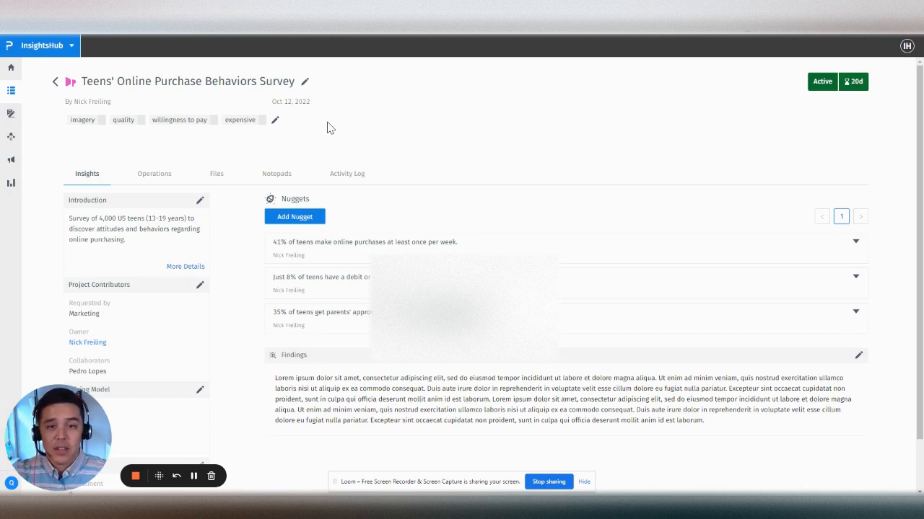
mouse_move(298, 143)
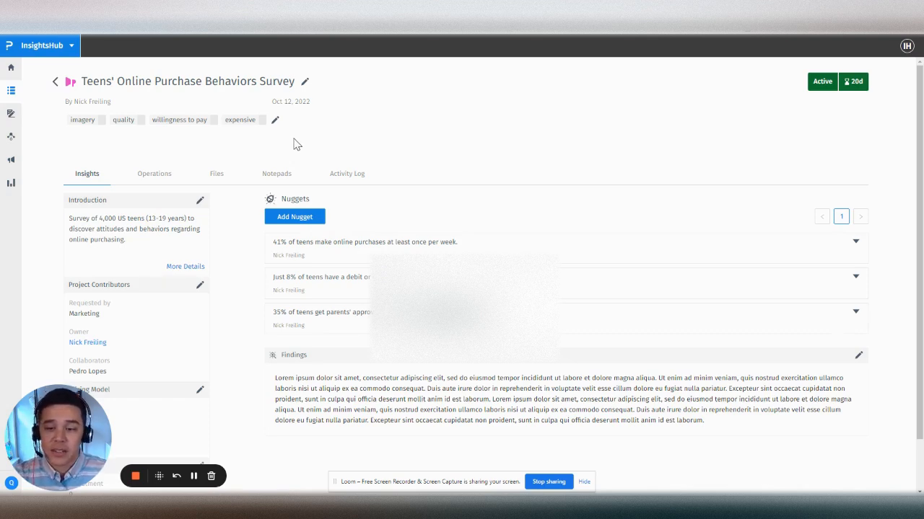
mouse_move(299, 147)
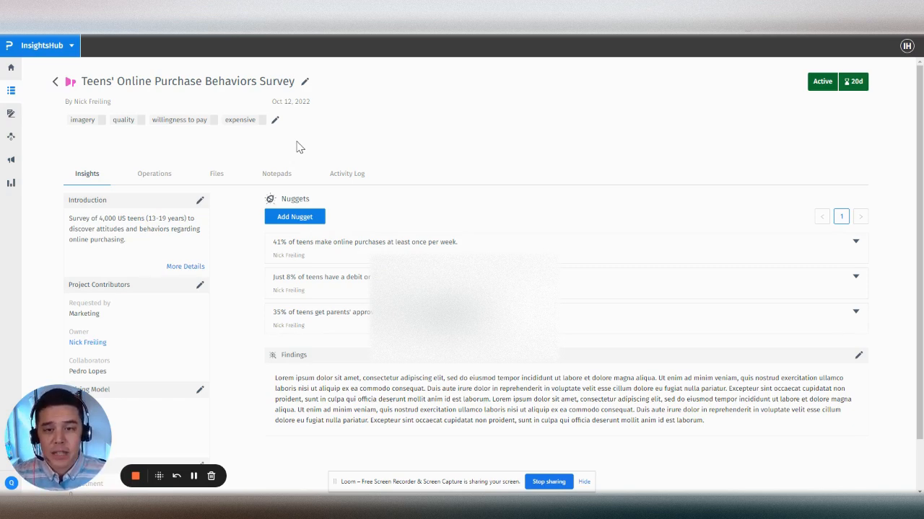
mouse_move(201, 201)
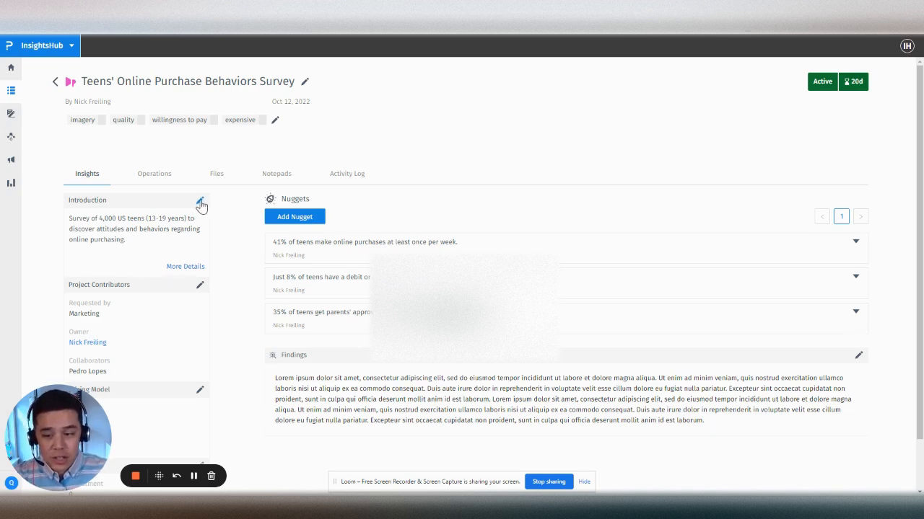
mouse_move(132, 240)
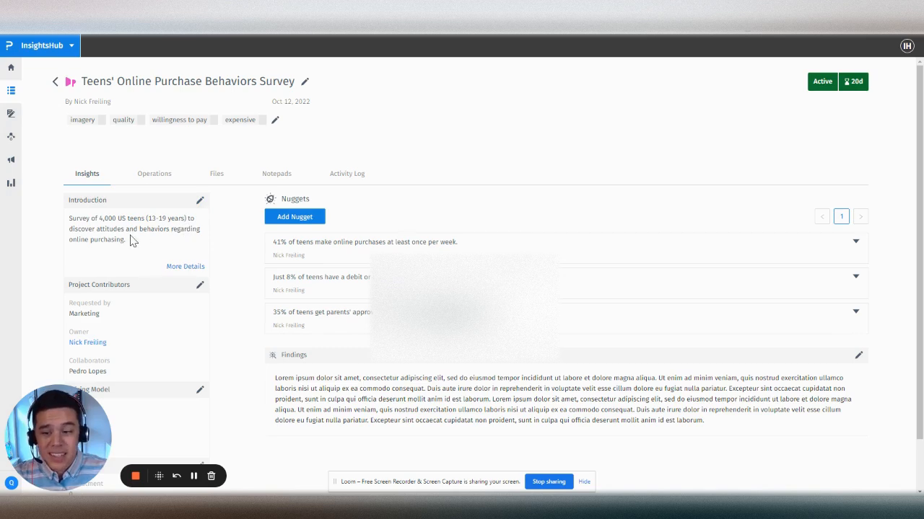
mouse_move(148, 250)
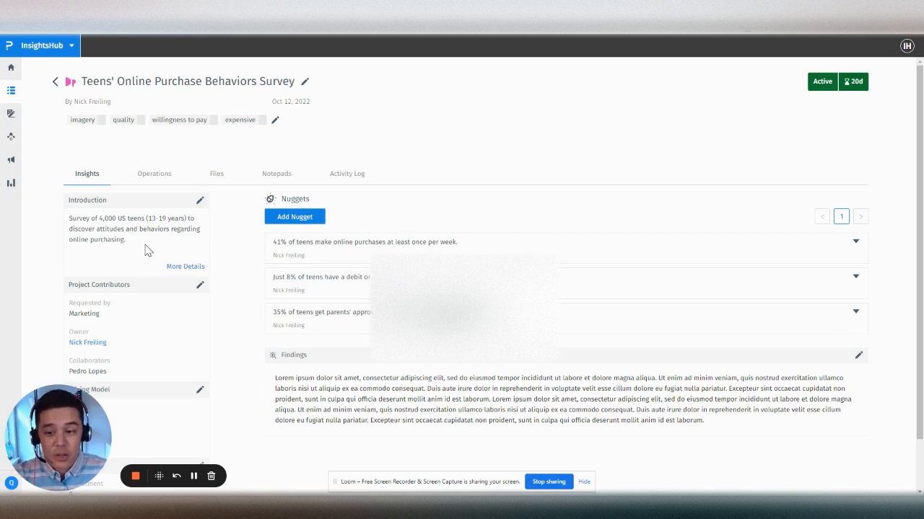
drag(274, 378, 409, 389)
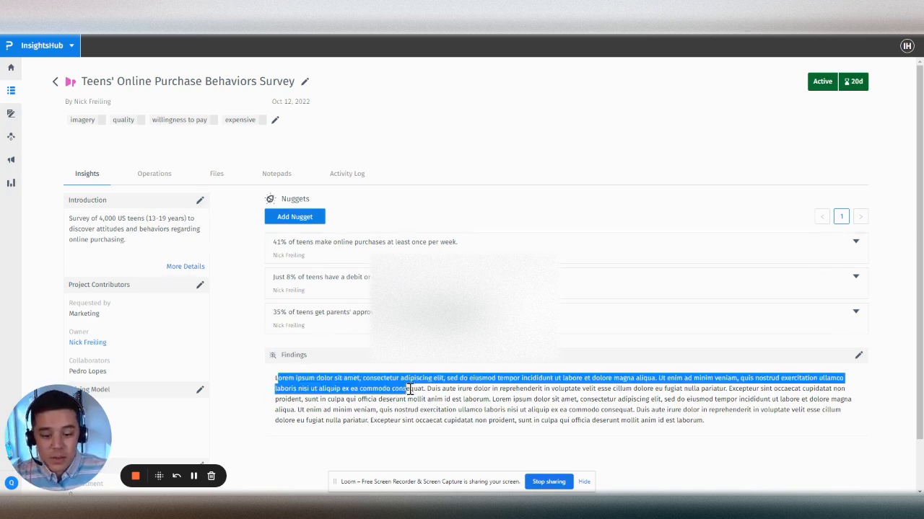
click(488, 128)
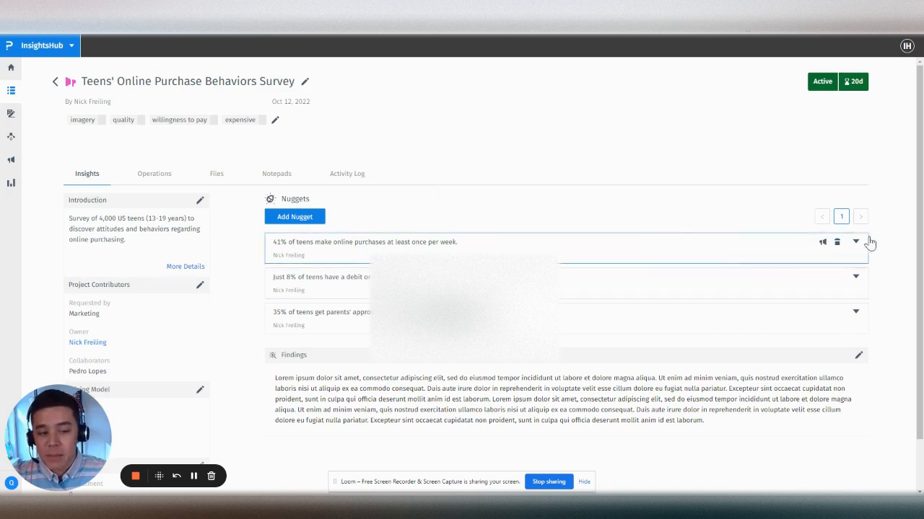
mouse_move(535, 211)
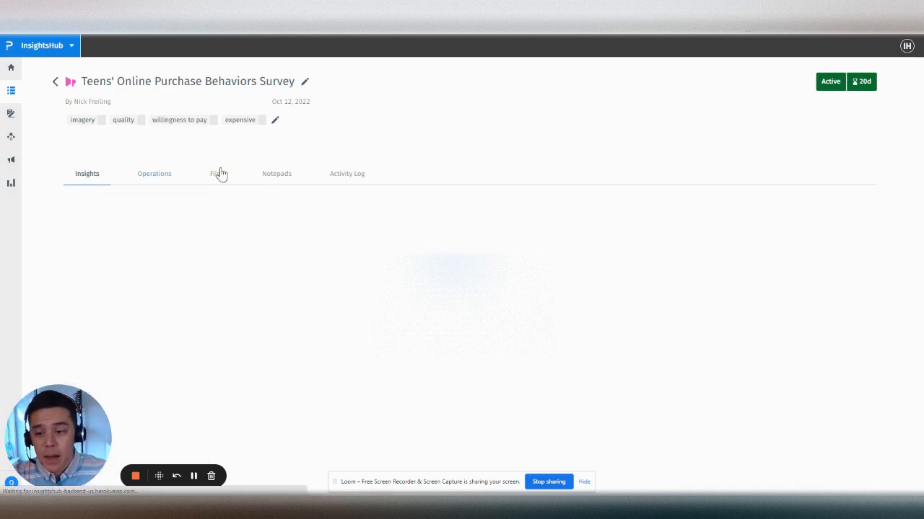
- Scroll through the project's Operations section and bring up the Link Survey dialog
click(154, 173)
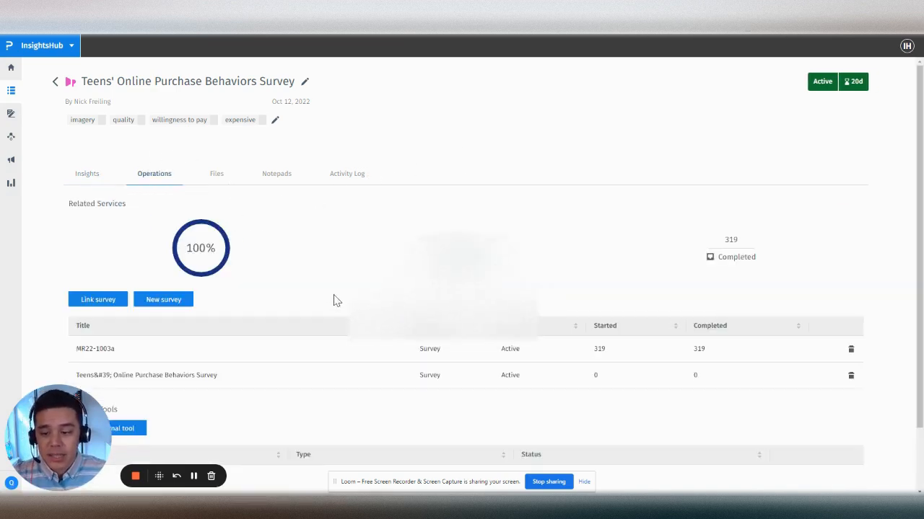
mouse_move(320, 289)
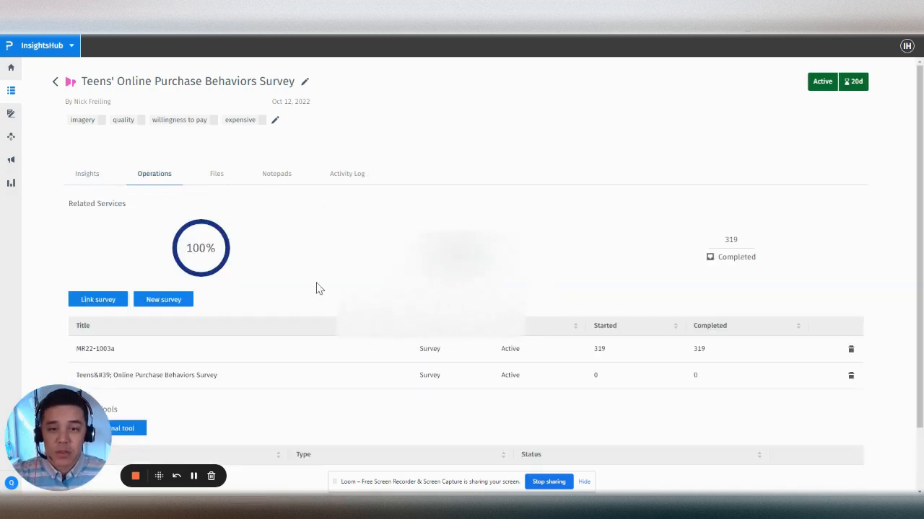
scroll(down, 3)
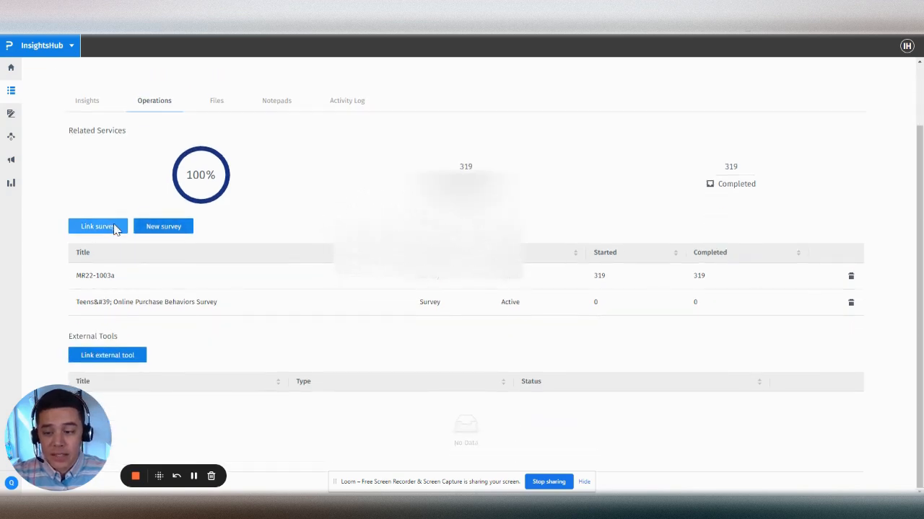
click(98, 226)
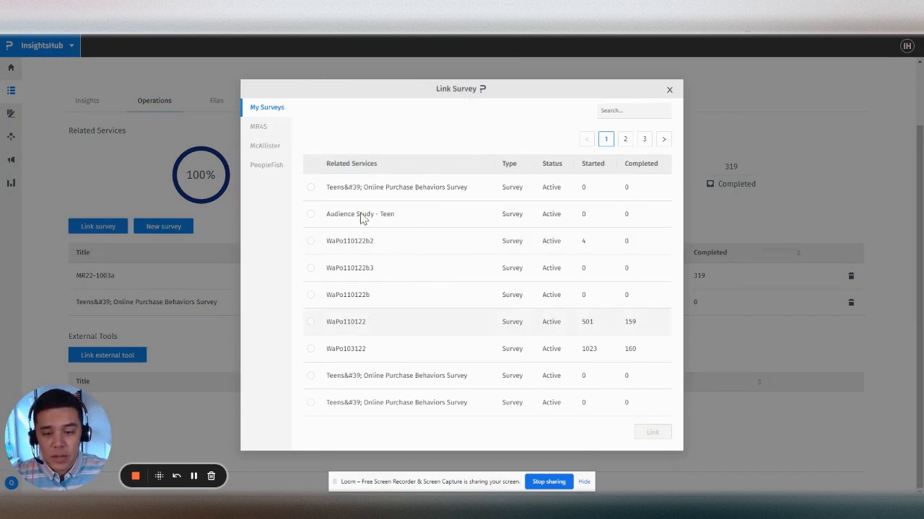
- Choose the Audience Study - Teen survey and link it to the project
click(311, 214)
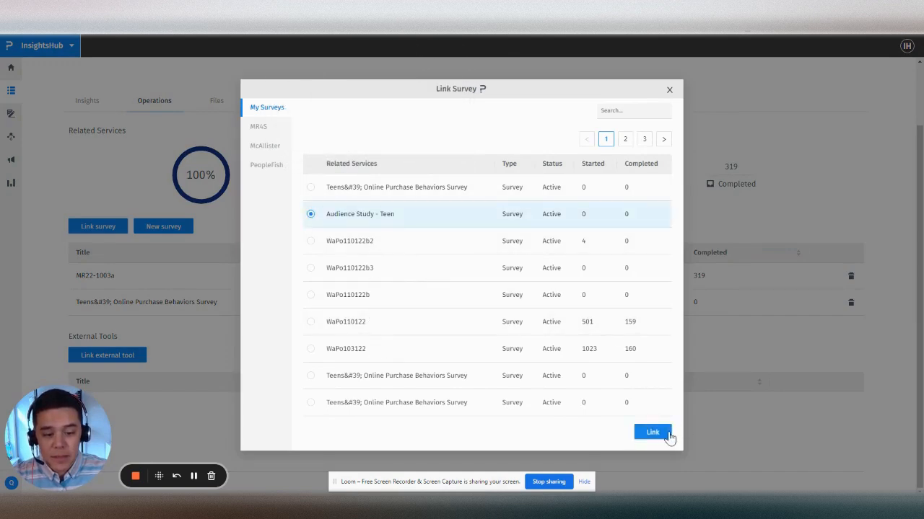
click(652, 432)
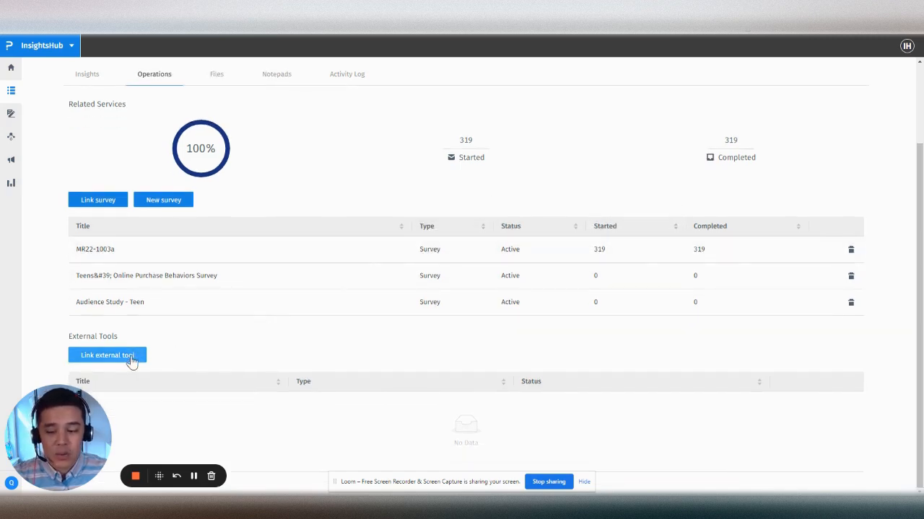
click(107, 355)
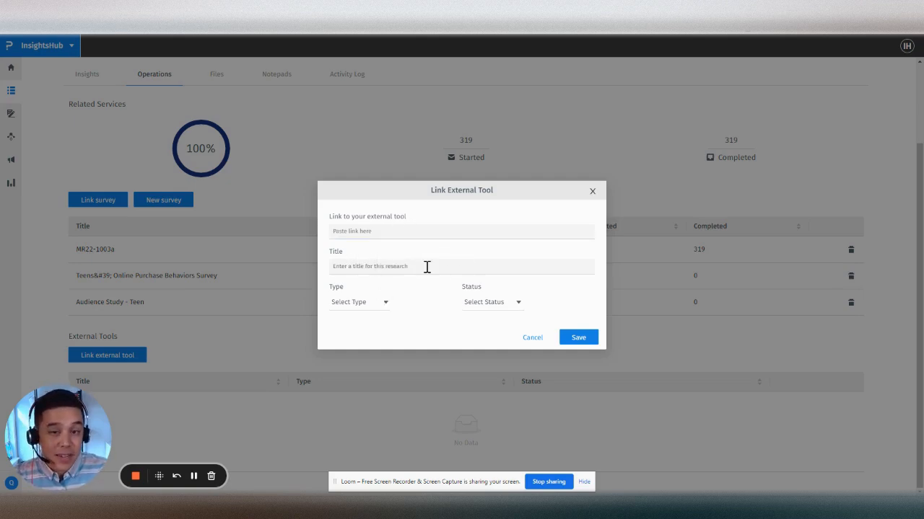
mouse_move(358, 301)
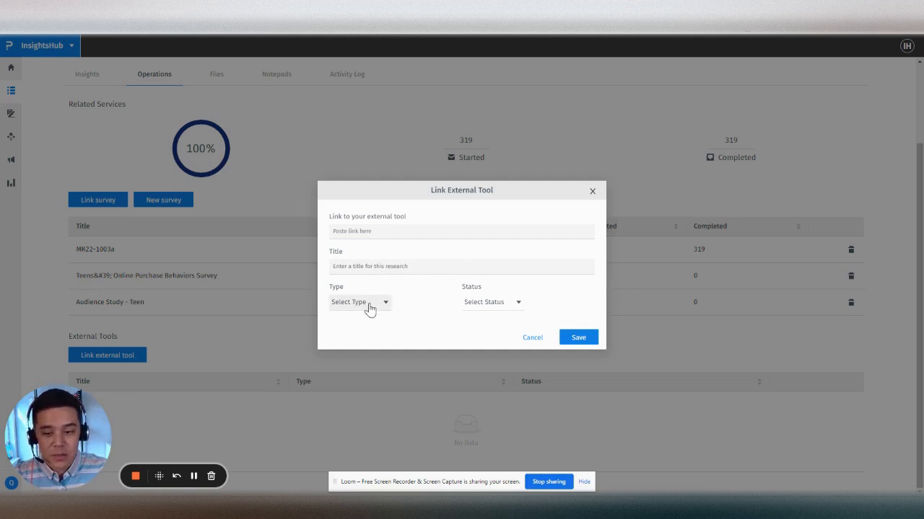
click(359, 302)
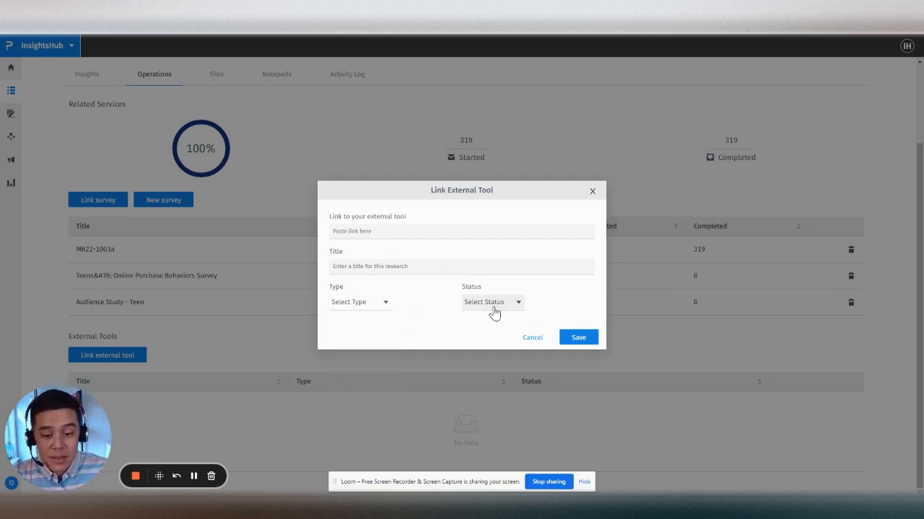
click(491, 301)
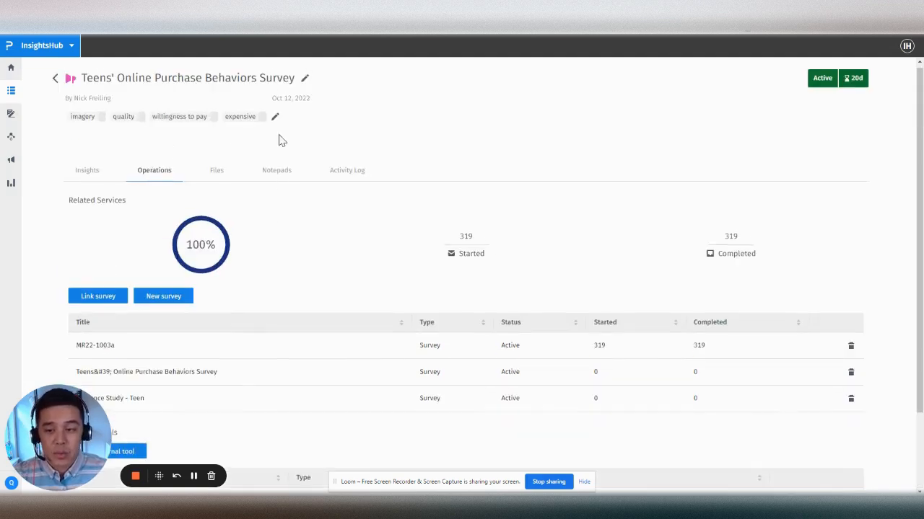
triple_click(188, 78)
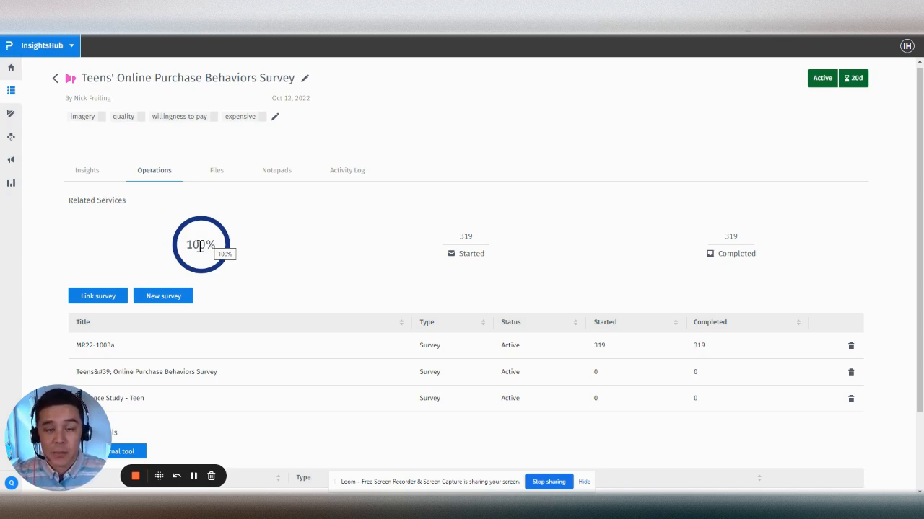
mouse_move(200, 244)
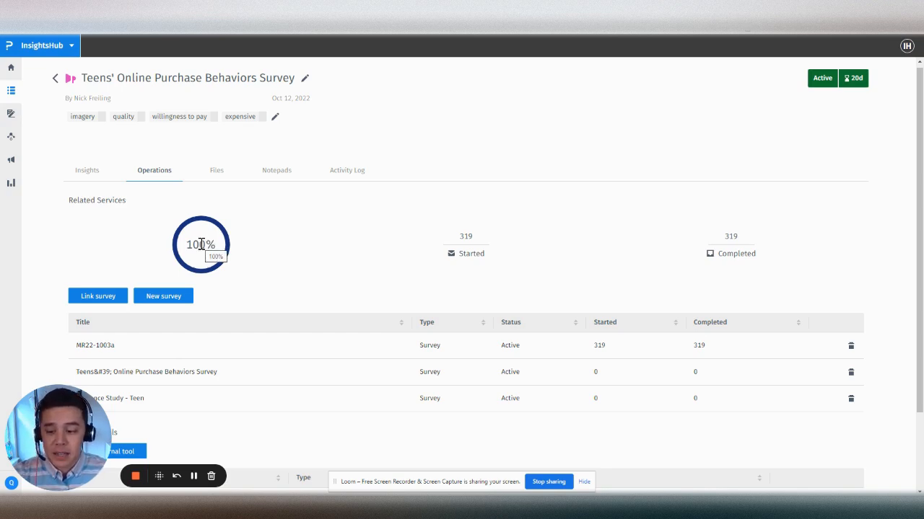
- Show the Files tab with the stimulus image and Let the Buyer Beware document
click(217, 170)
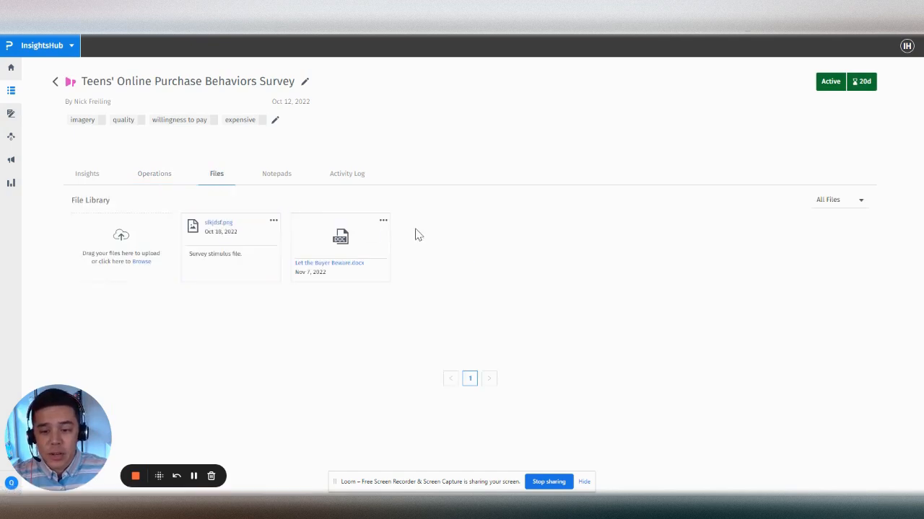
mouse_move(473, 254)
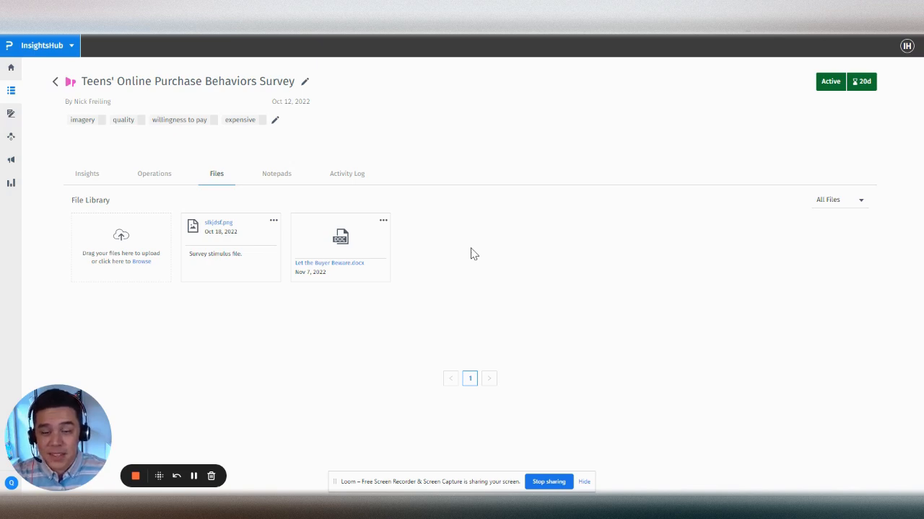
mouse_move(347, 204)
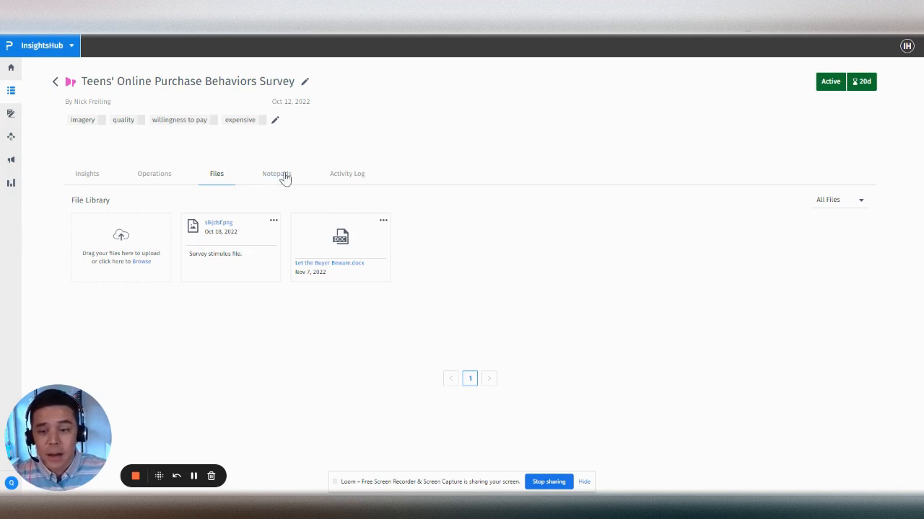
- From the Notepads tab, start a new notepad and pick the Video/Audio template
click(276, 173)
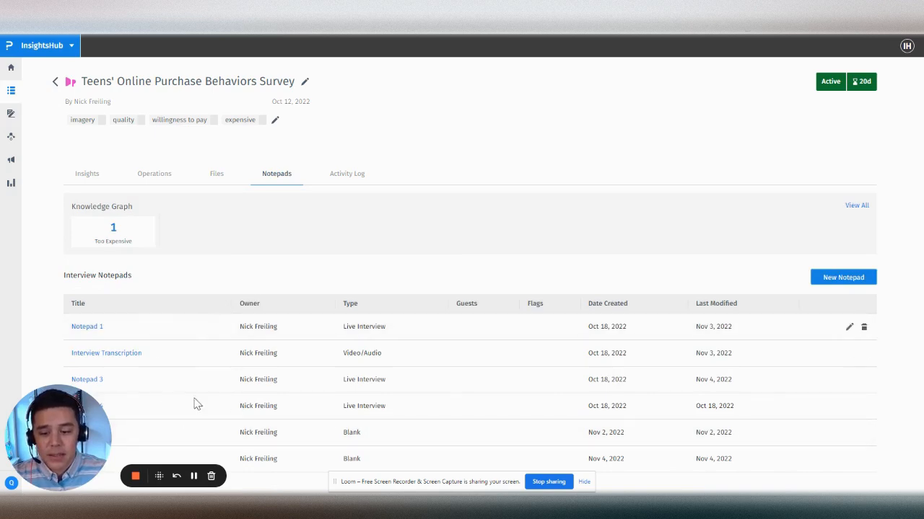
mouse_move(851, 287)
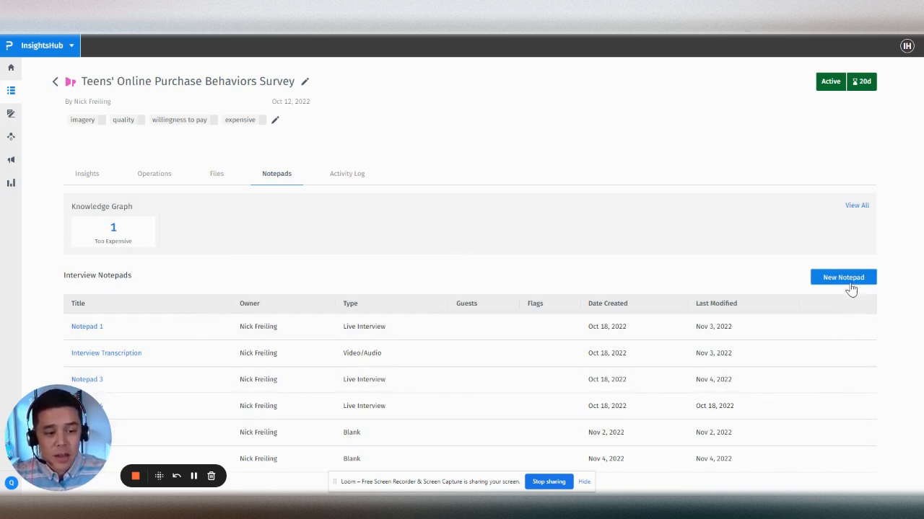
click(843, 277)
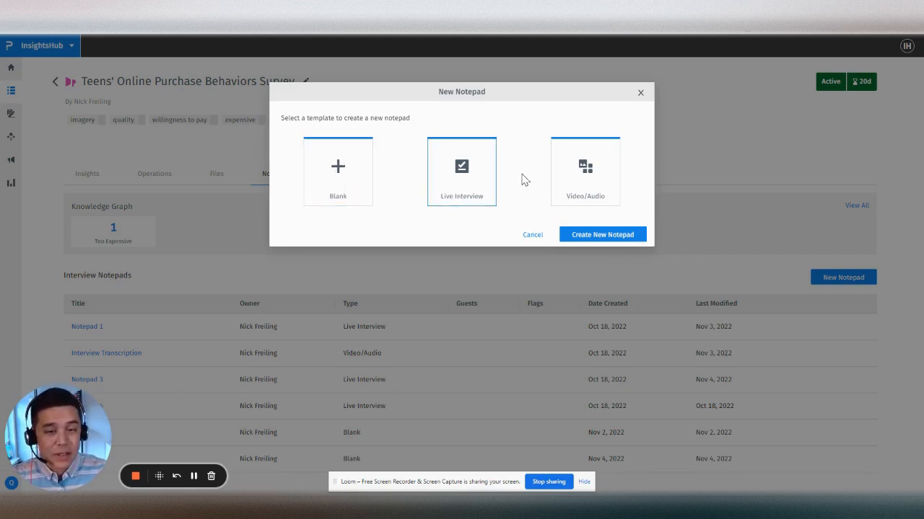
mouse_move(525, 176)
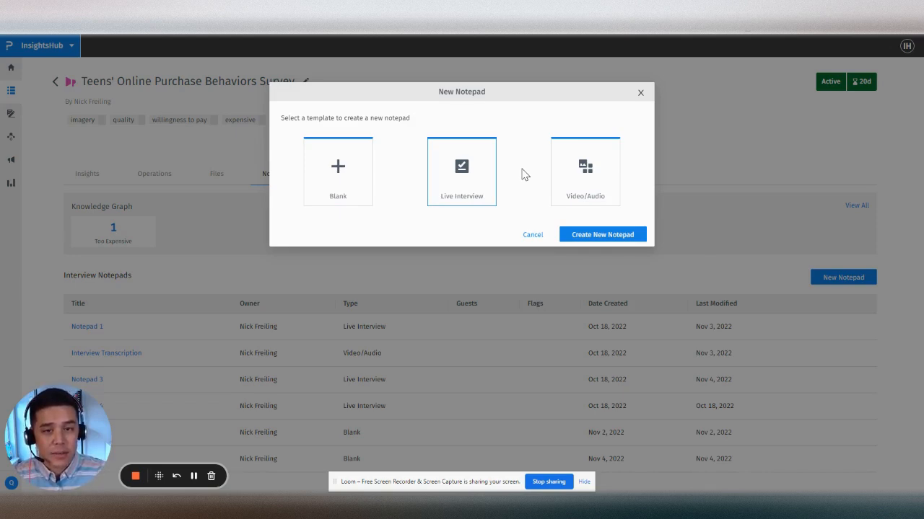
click(585, 171)
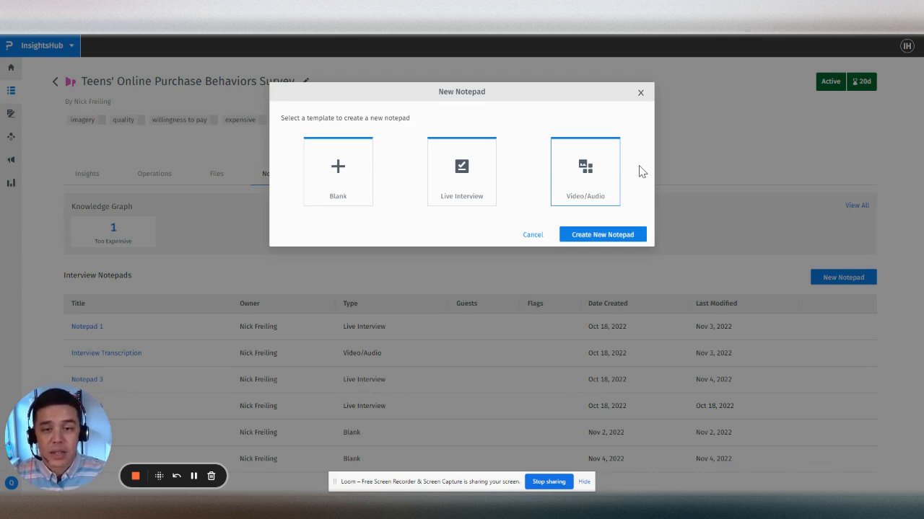
mouse_move(638, 129)
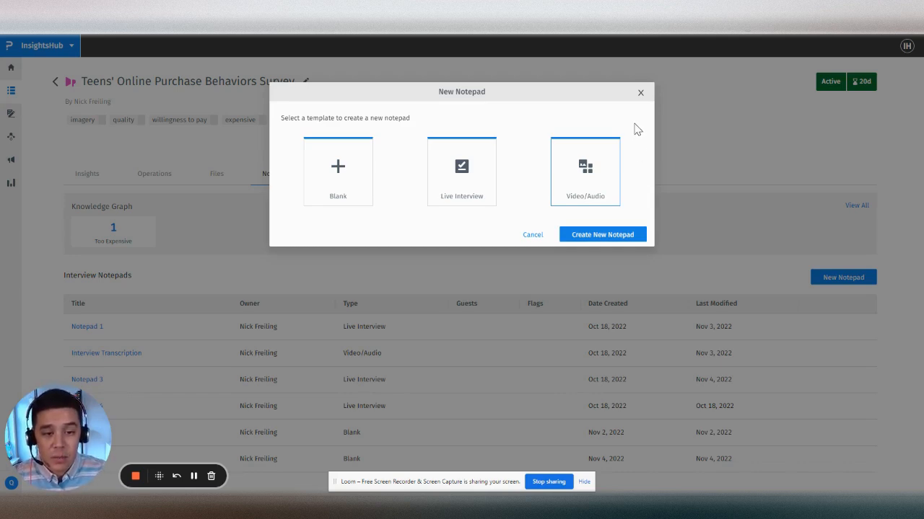
mouse_move(642, 98)
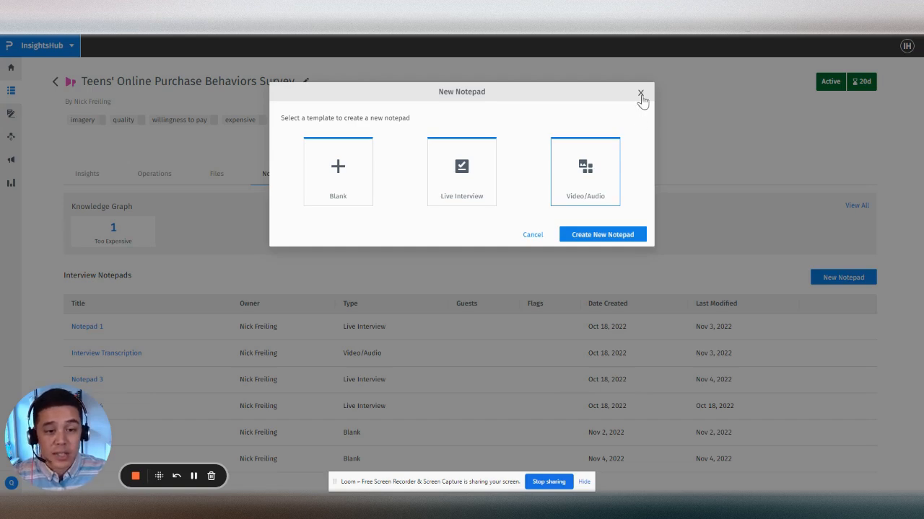
- Close the New Notepad dialog without creating a notepad
click(640, 94)
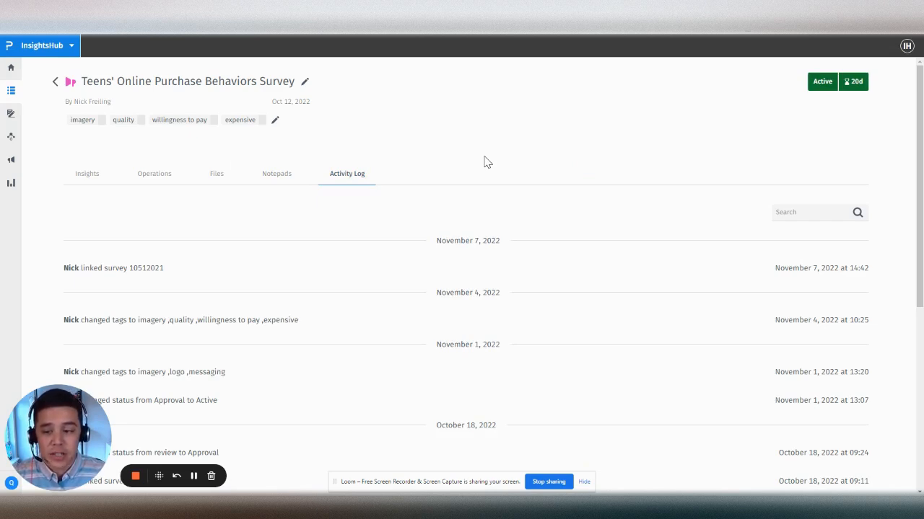
mouse_move(429, 188)
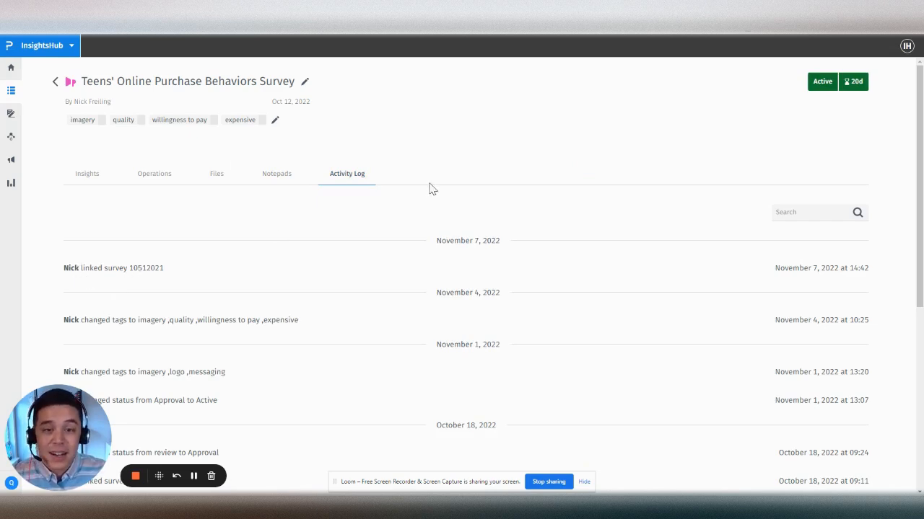
mouse_move(476, 103)
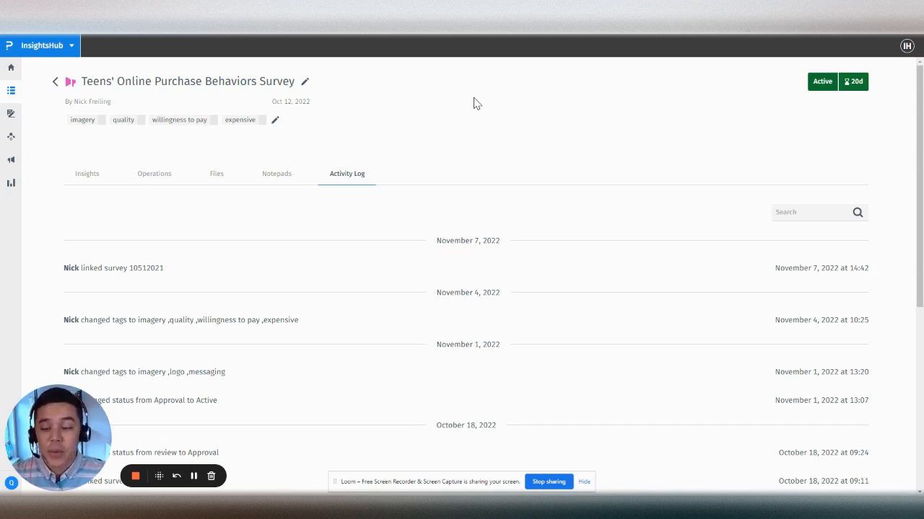
mouse_move(65, 166)
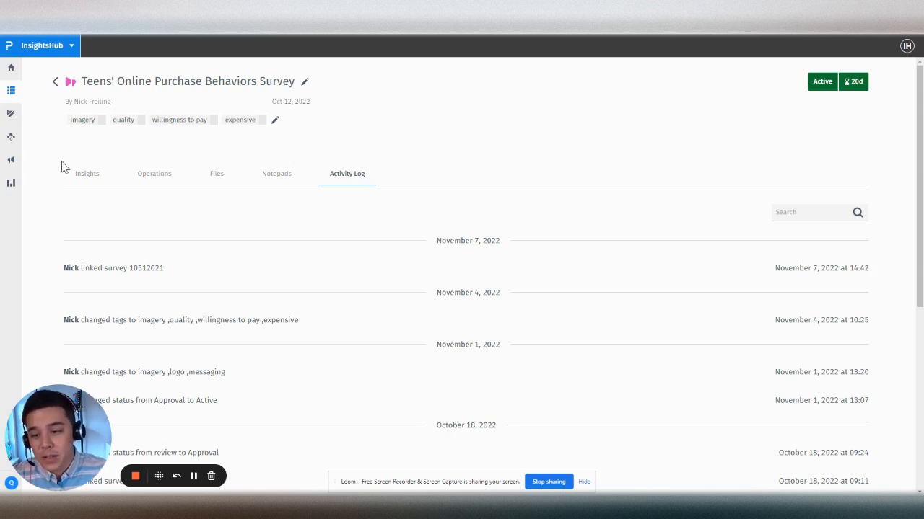
mouse_move(418, 206)
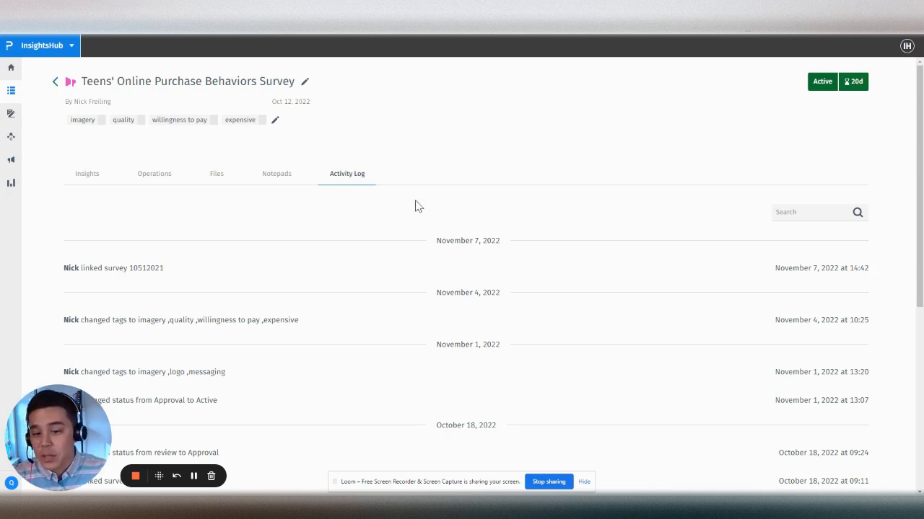
mouse_move(469, 238)
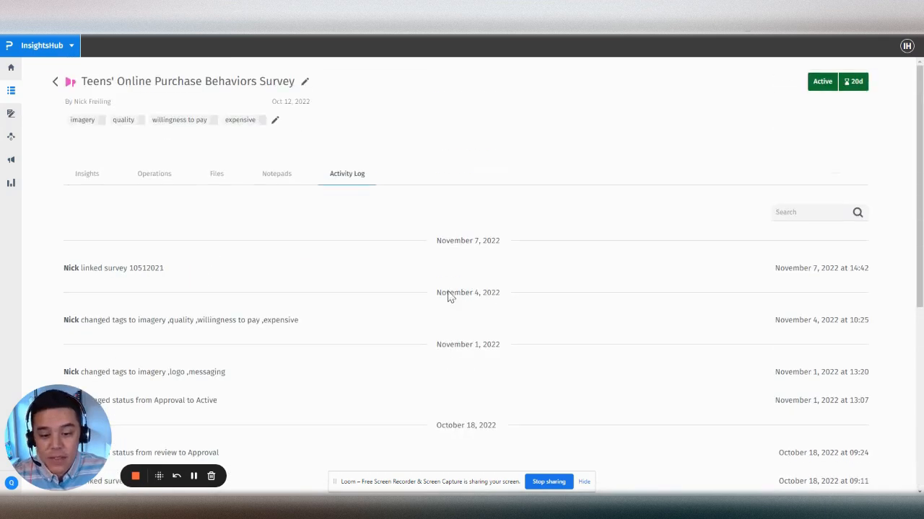
mouse_move(414, 177)
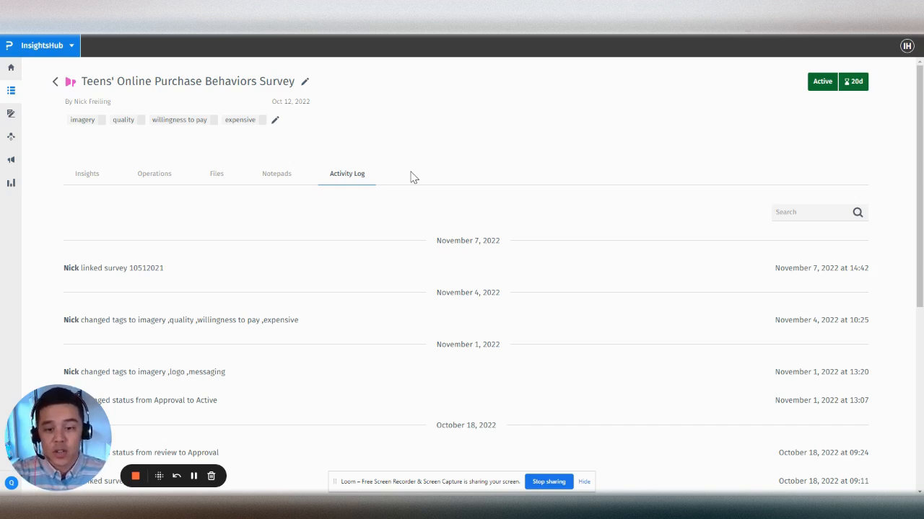
mouse_move(435, 141)
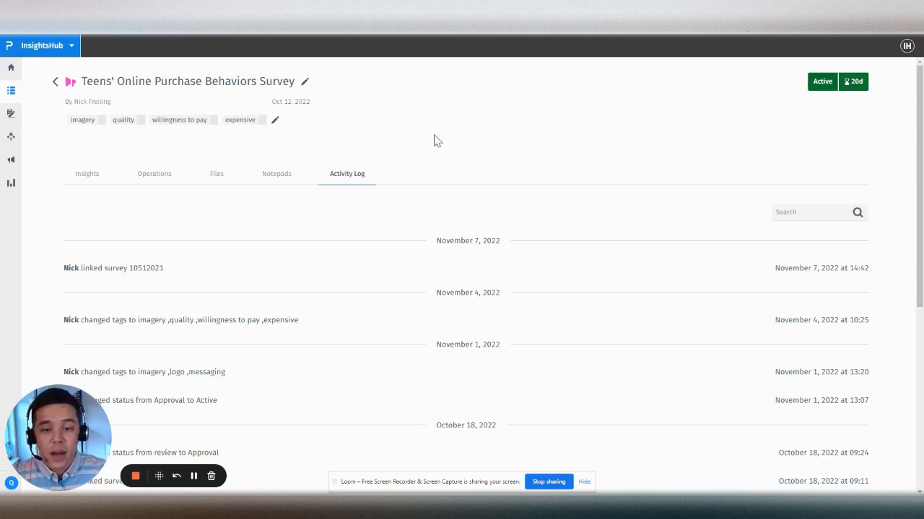
mouse_move(360, 173)
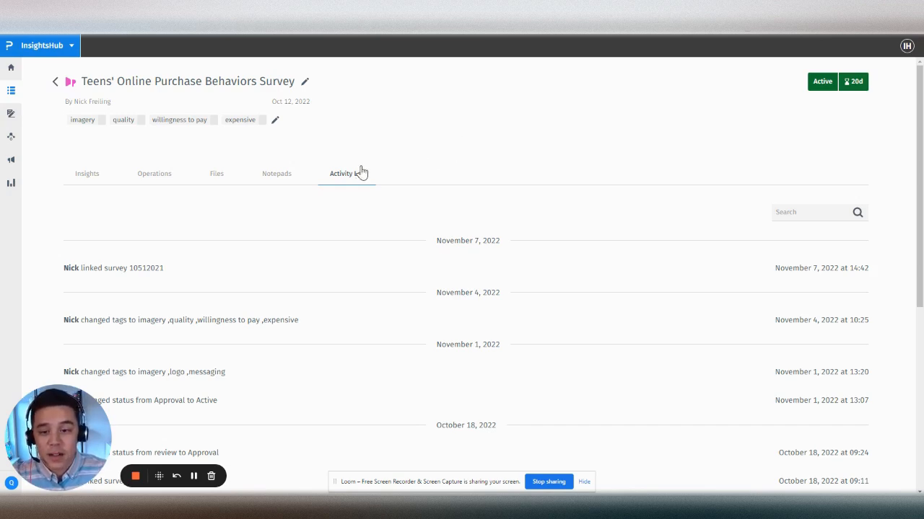
mouse_move(40, 90)
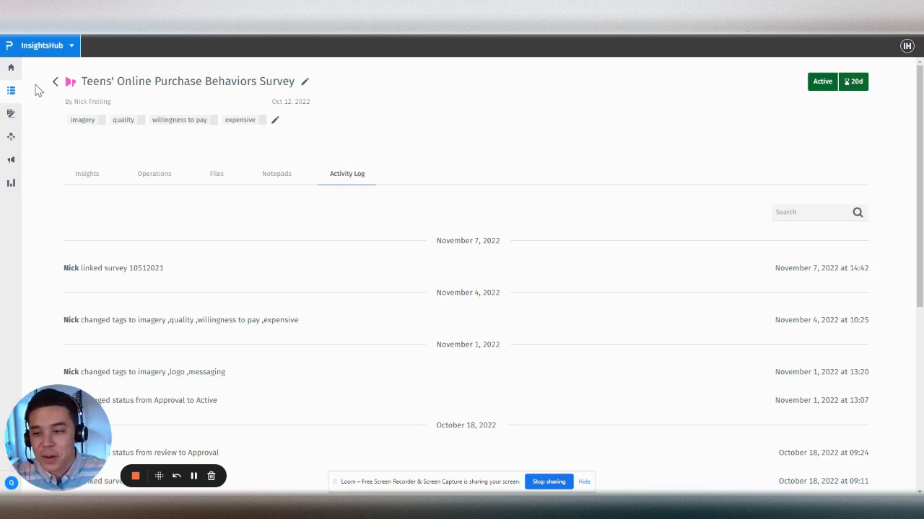
- Leave the Teens' Online Purchase Behaviors Survey project via the back arrow
click(29, 90)
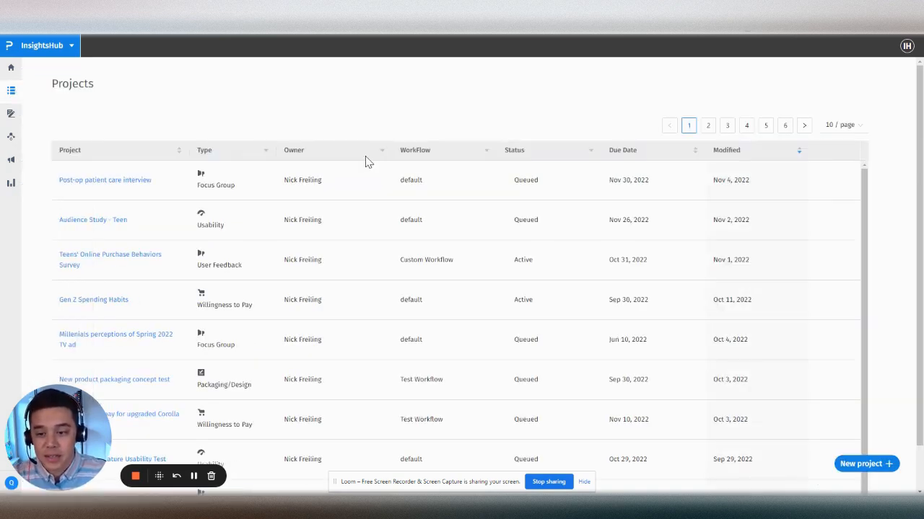
mouse_move(366, 88)
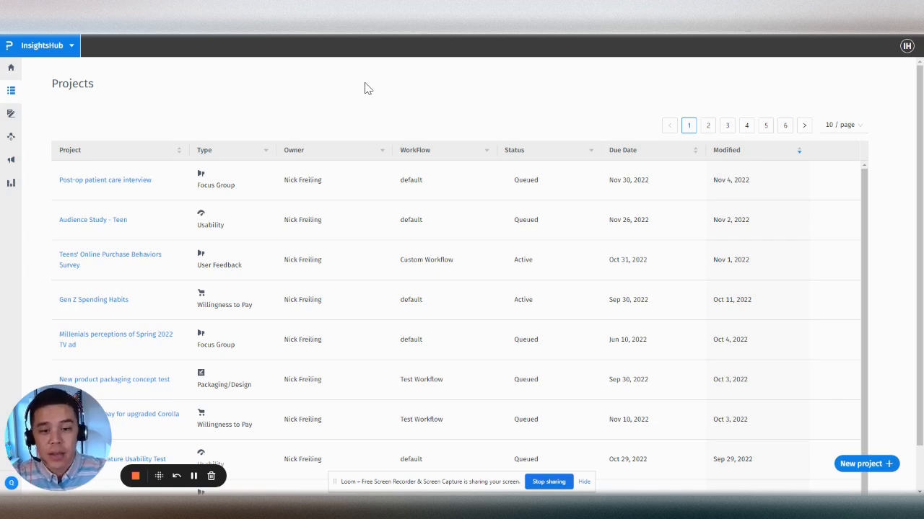
mouse_move(359, 93)
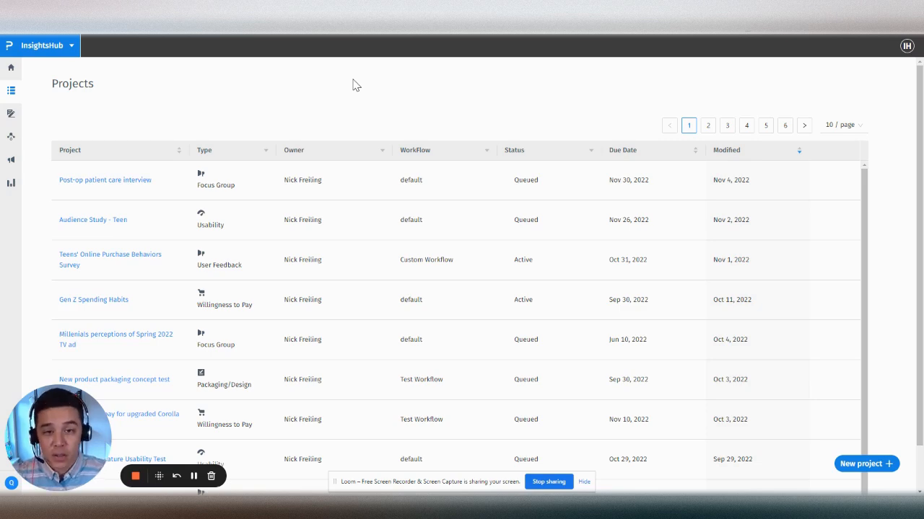
mouse_move(43, 118)
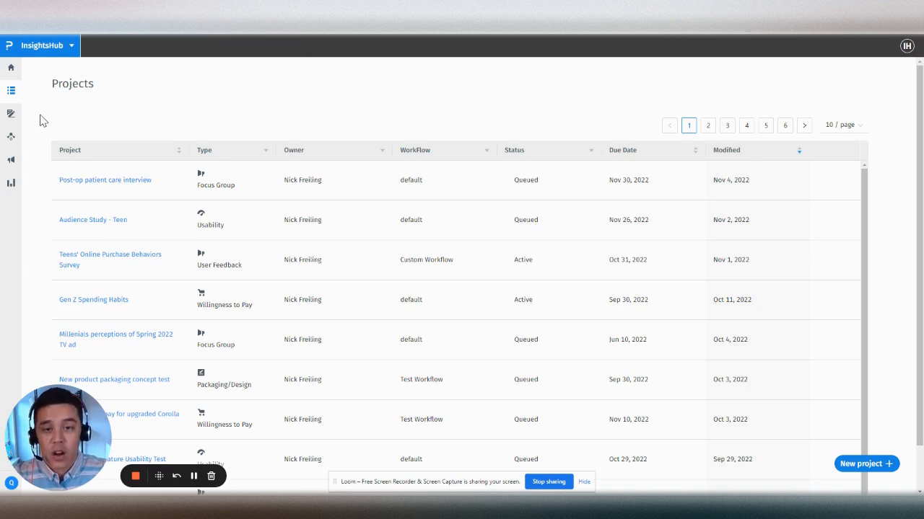
- Open Stories from the sidebar and list its four draft stories
click(11, 113)
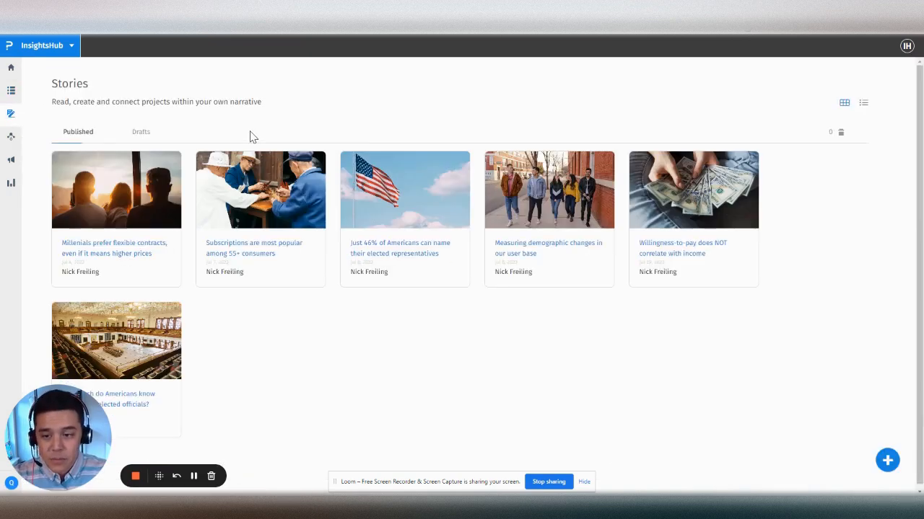
mouse_move(330, 163)
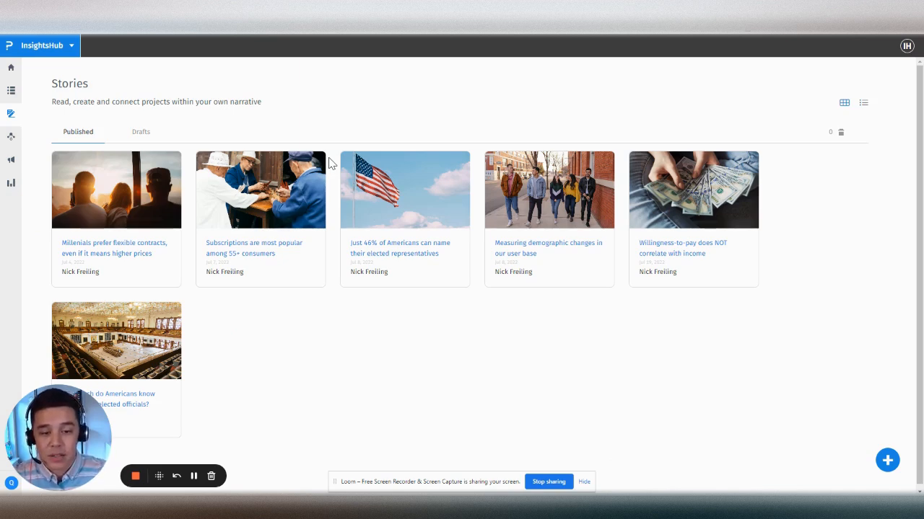
click(140, 131)
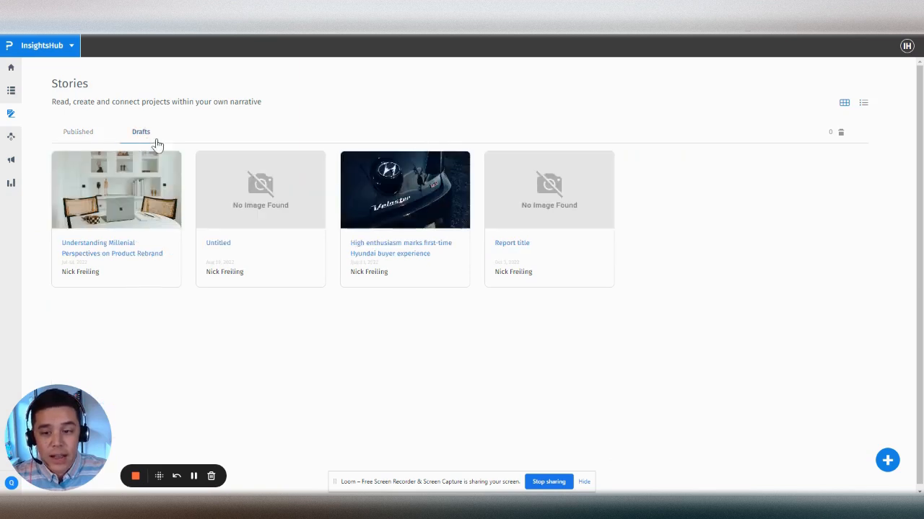
- Open the 'High enthusiasm marks first-time Hyundai buyer experience' draft and click into its opening text
click(886, 460)
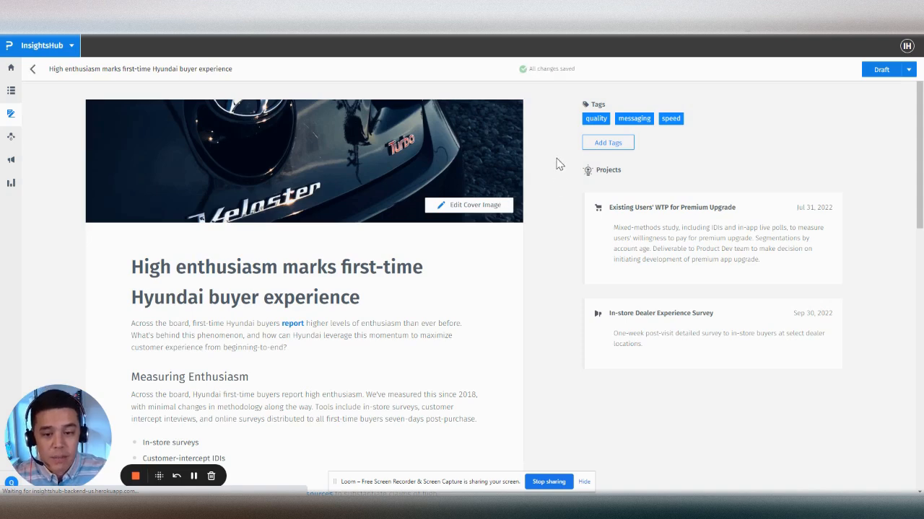
scroll(down, 3)
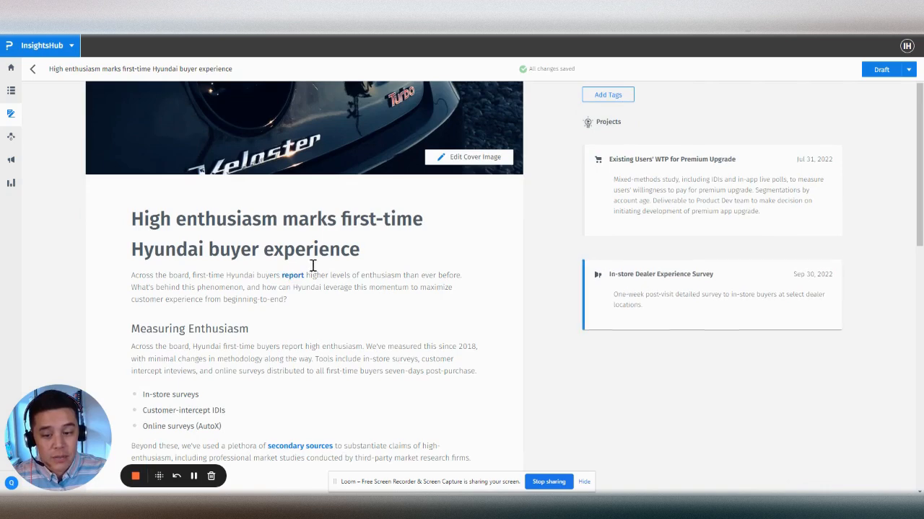
drag(210, 275, 351, 275)
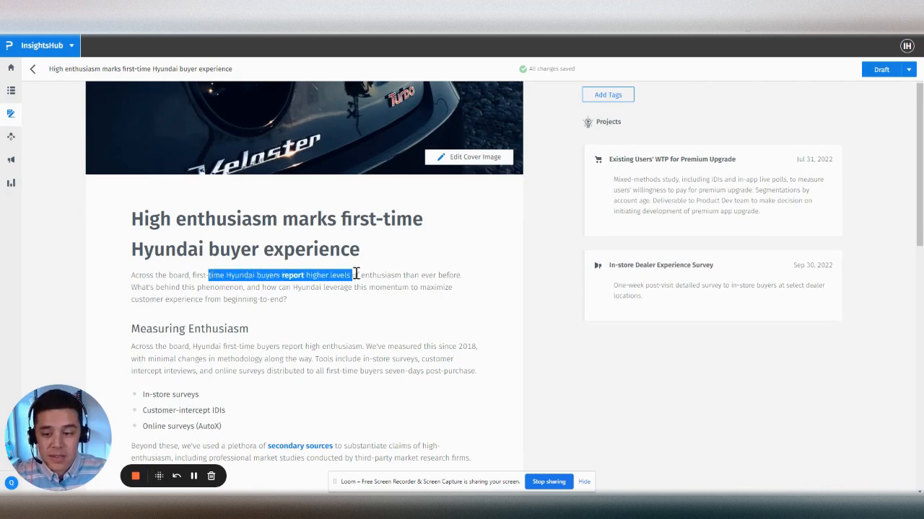
click(319, 274)
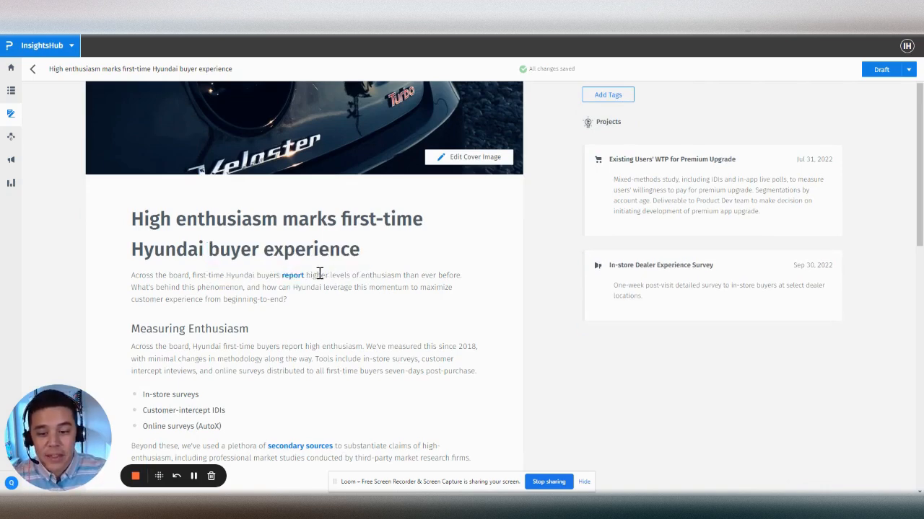
mouse_move(310, 275)
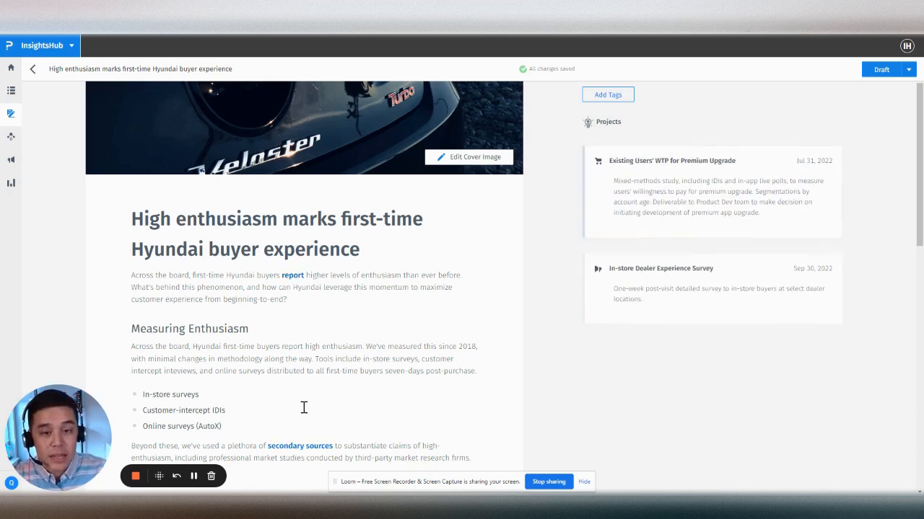
- Add a 'Findings from Survey' heading and a text line after the story's last paragraph
scroll(down, 3)
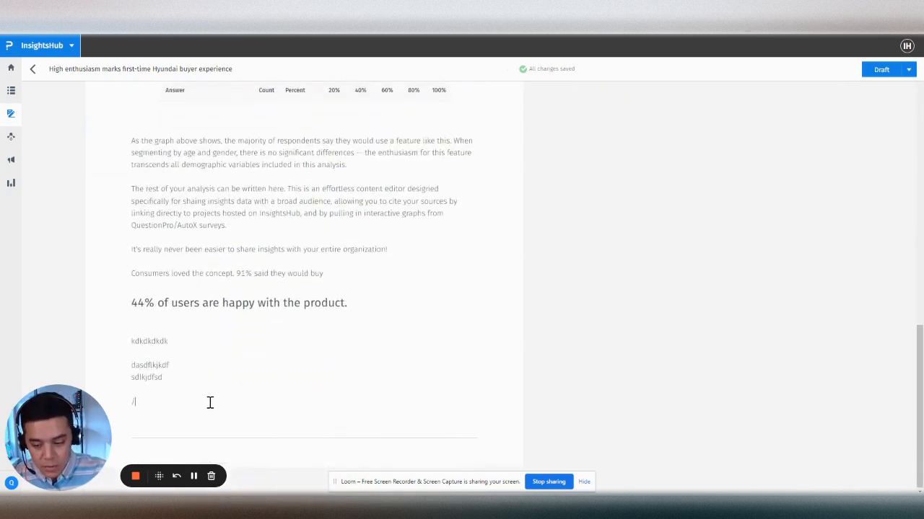
text(/)
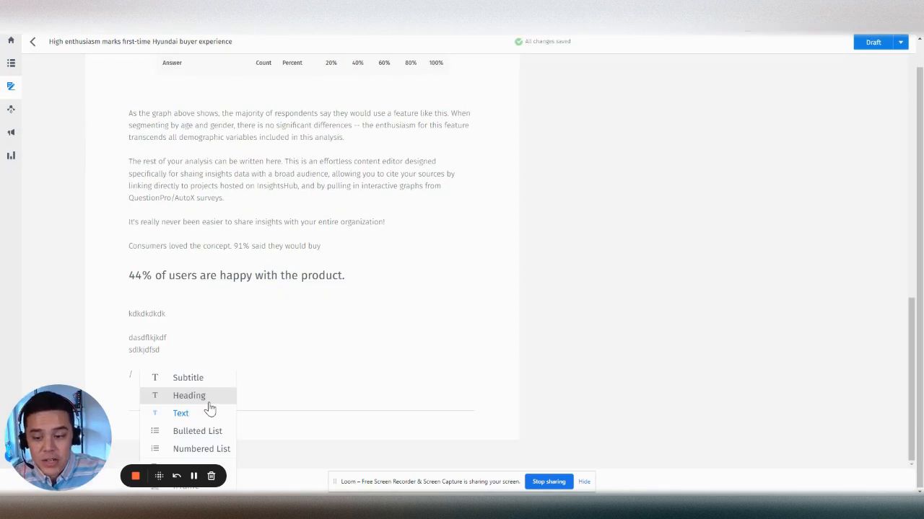
mouse_move(180, 413)
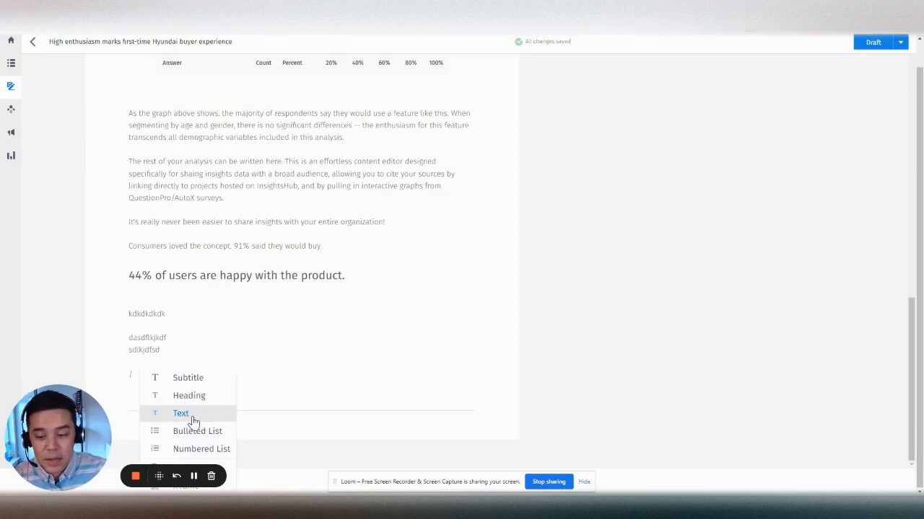
mouse_move(217, 456)
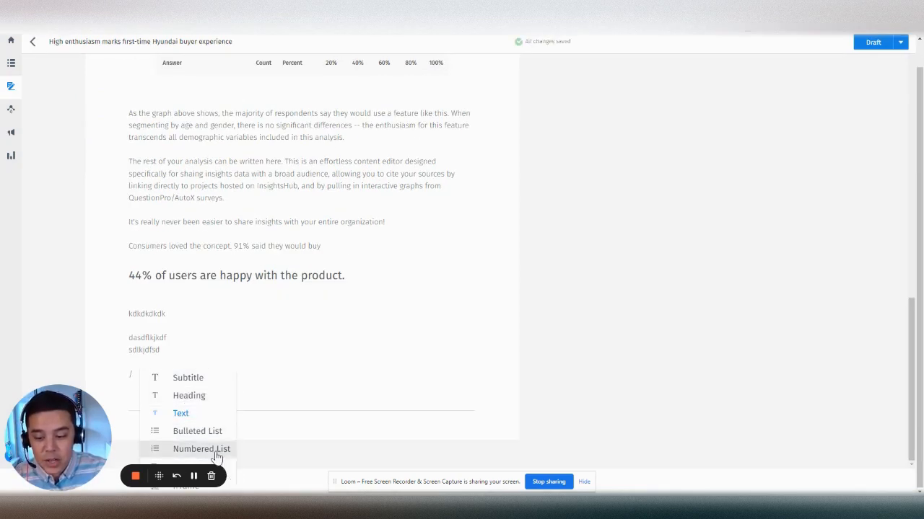
mouse_move(189, 396)
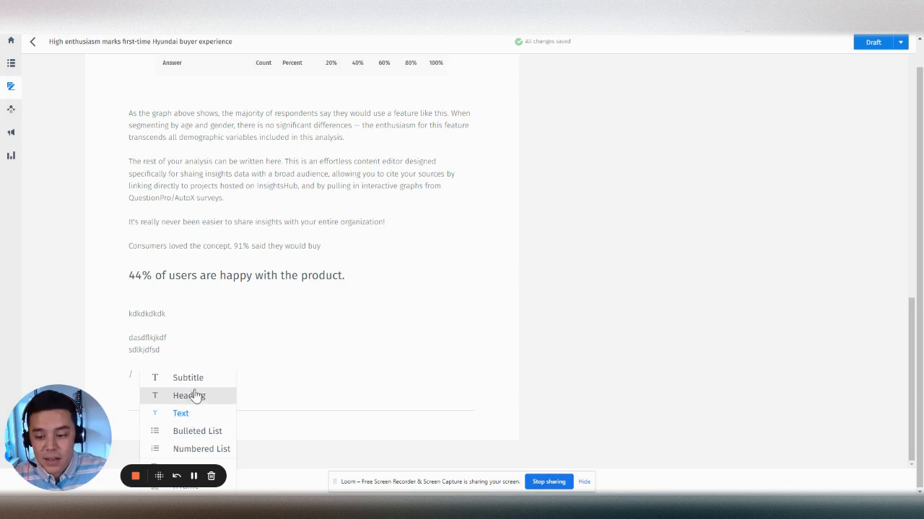
mouse_move(198, 404)
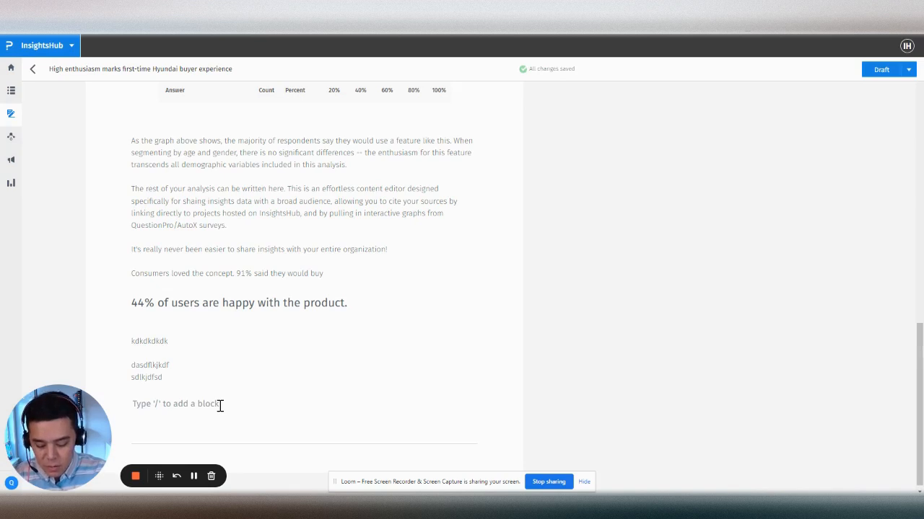
text(Findings rom Sur)
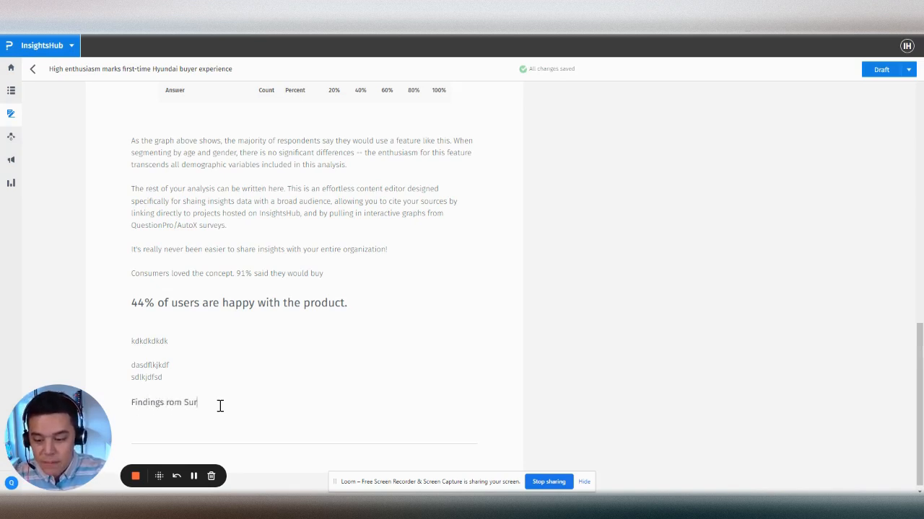
text(from Survey)
text(dkdkdkdkdkdk)
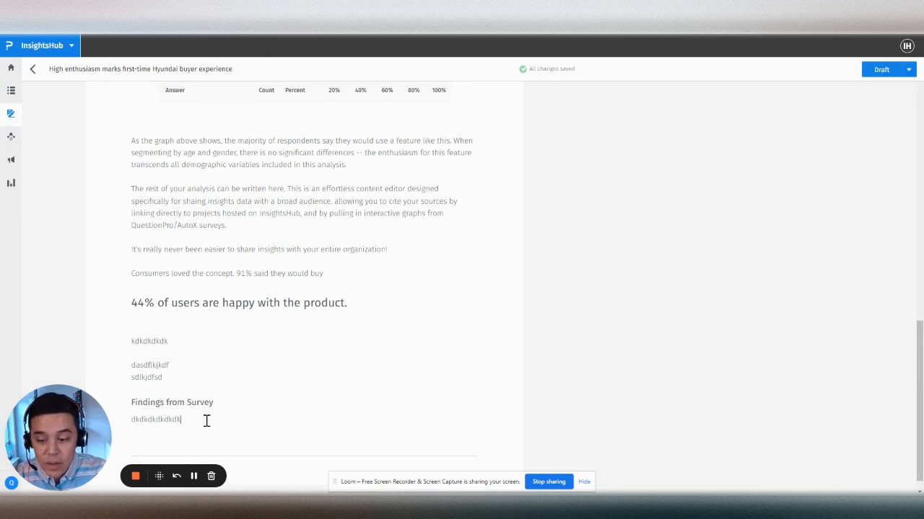
text(/)
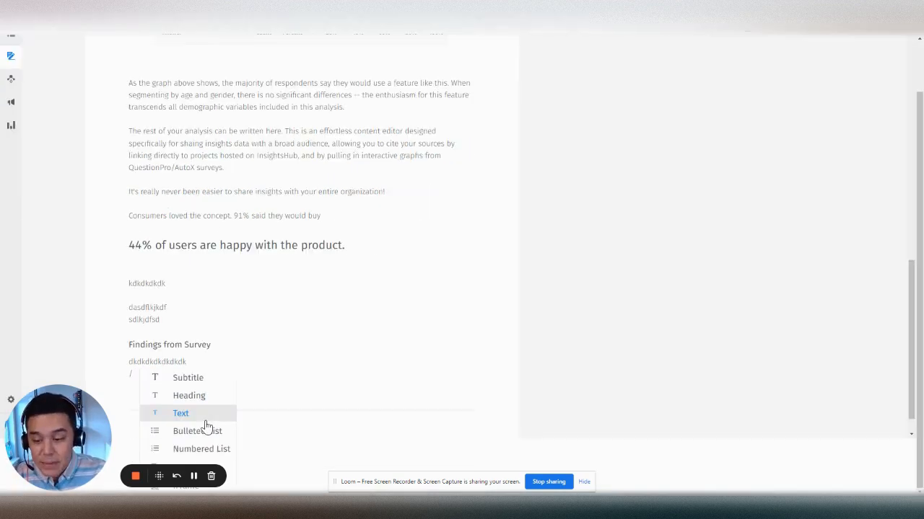
mouse_move(232, 486)
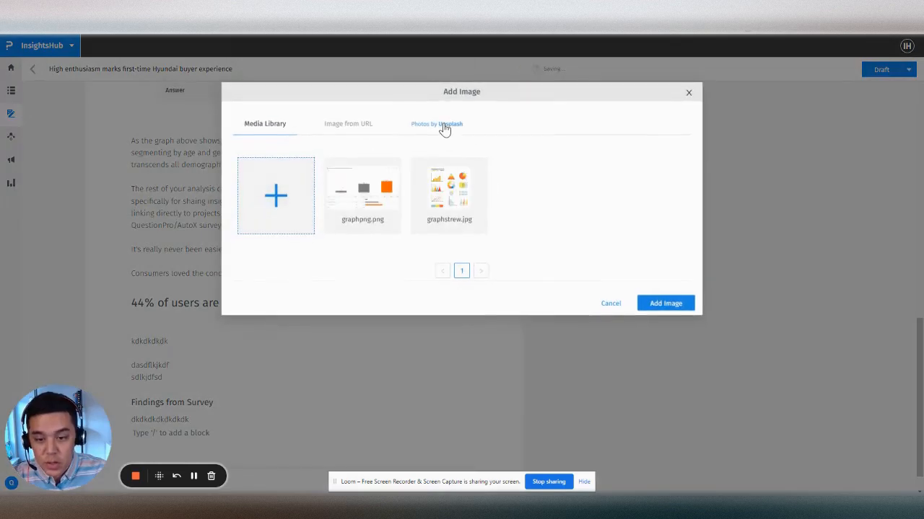
- Insert the Unsplash photo 'you + smile' of two smiling young people below Findings from Survey
click(436, 124)
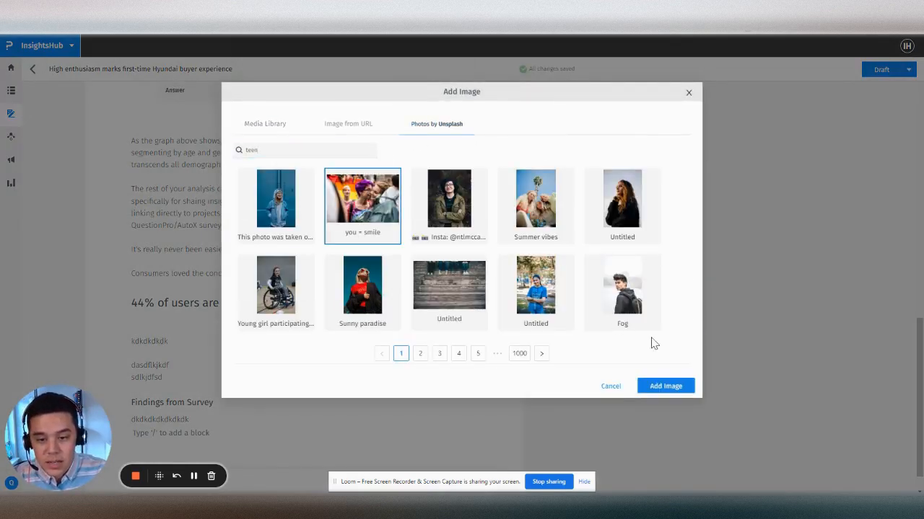
click(664, 385)
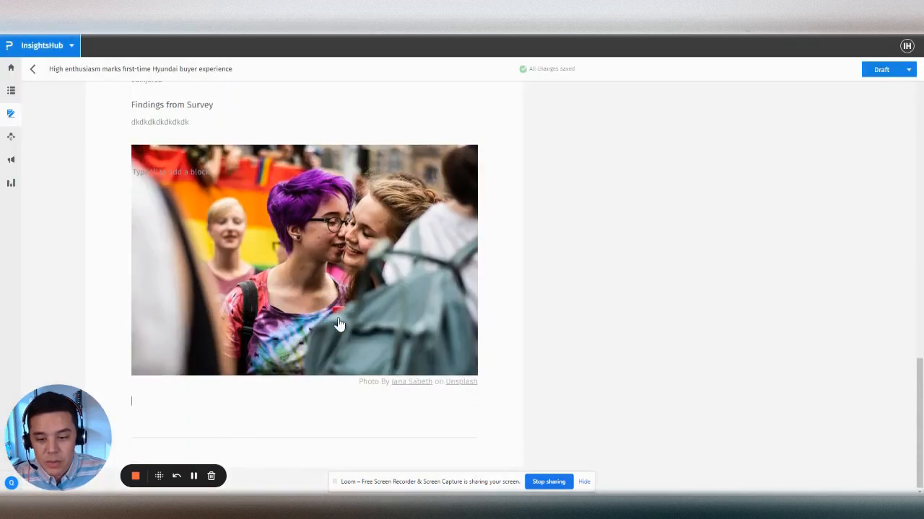
mouse_move(423, 389)
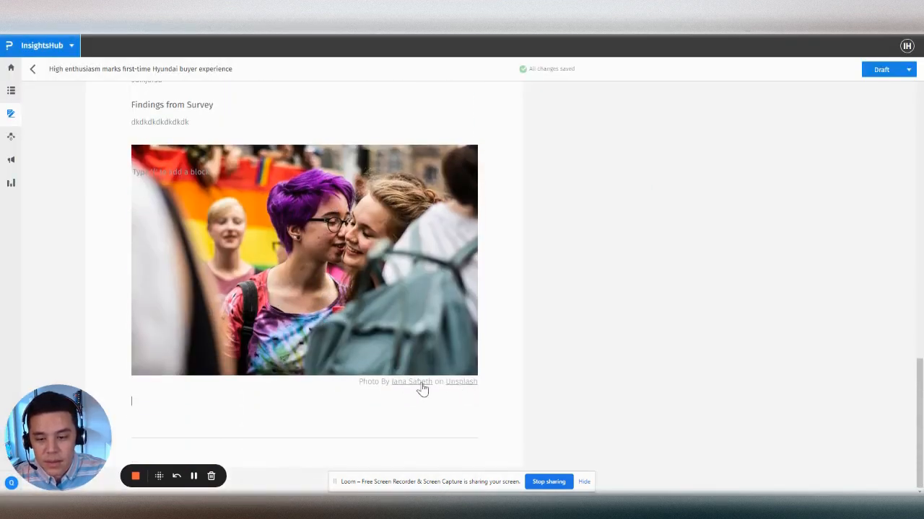
scroll(up, 3)
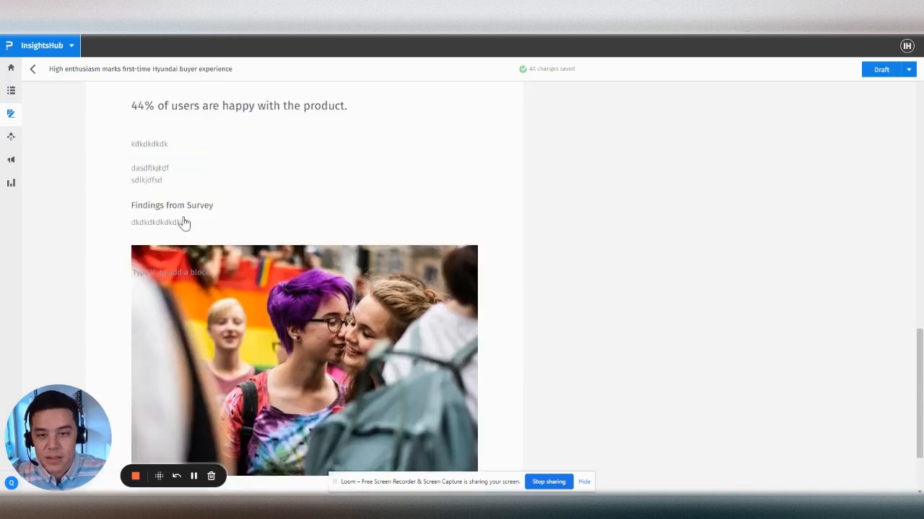
scroll(up, 3)
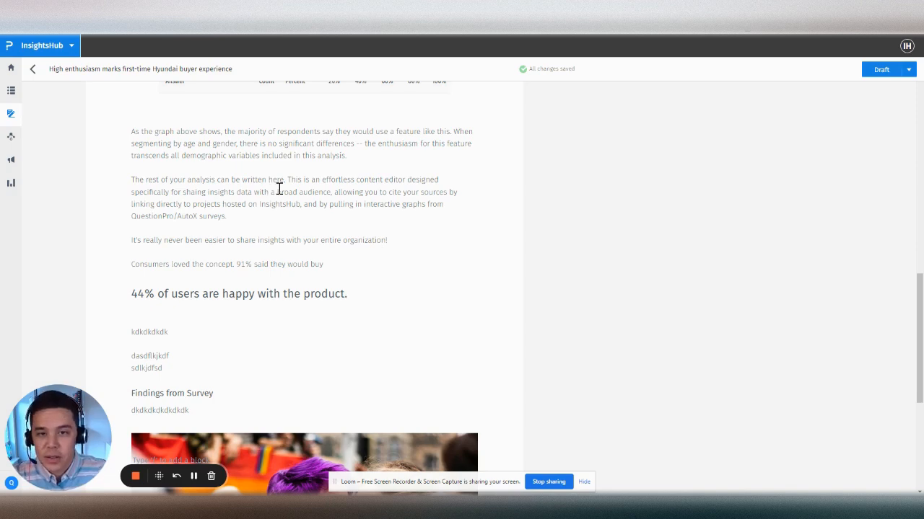
scroll(up, 3)
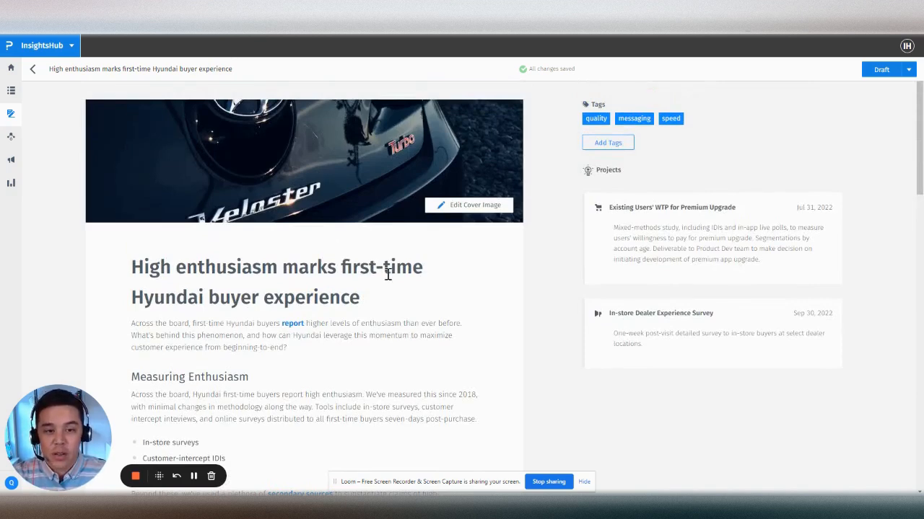
click(908, 69)
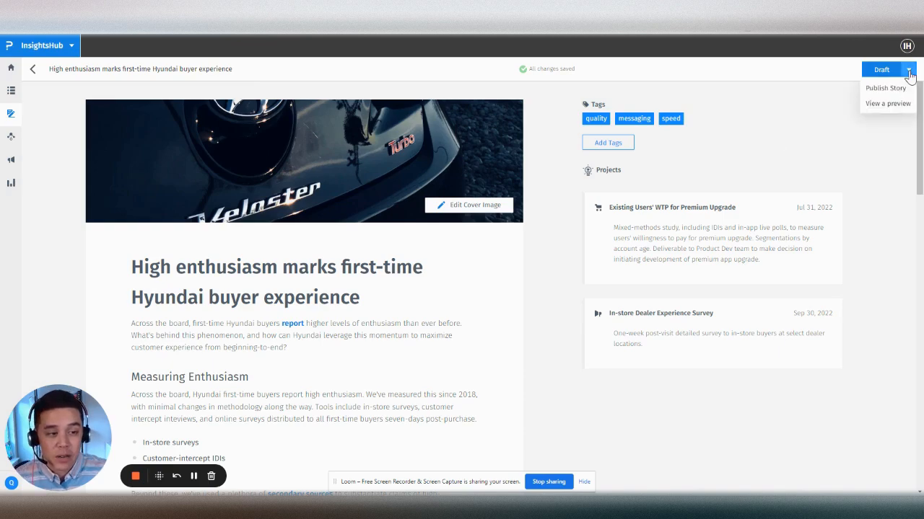
- Publish the Hyundai buyer experience story and view its shareable story link
click(885, 87)
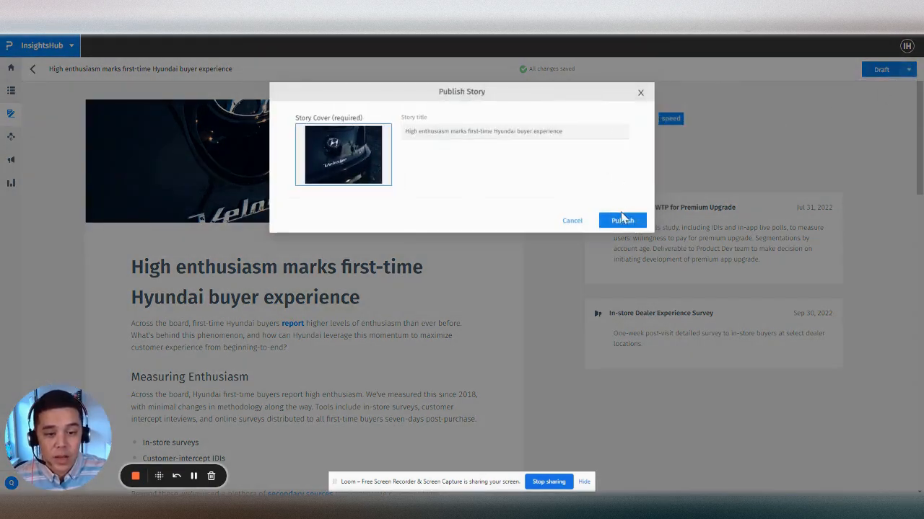
click(622, 221)
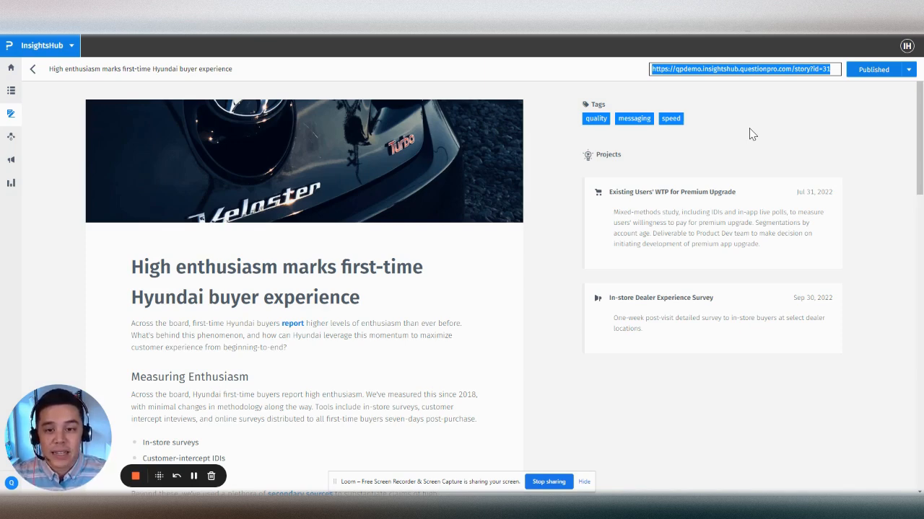
mouse_move(542, 90)
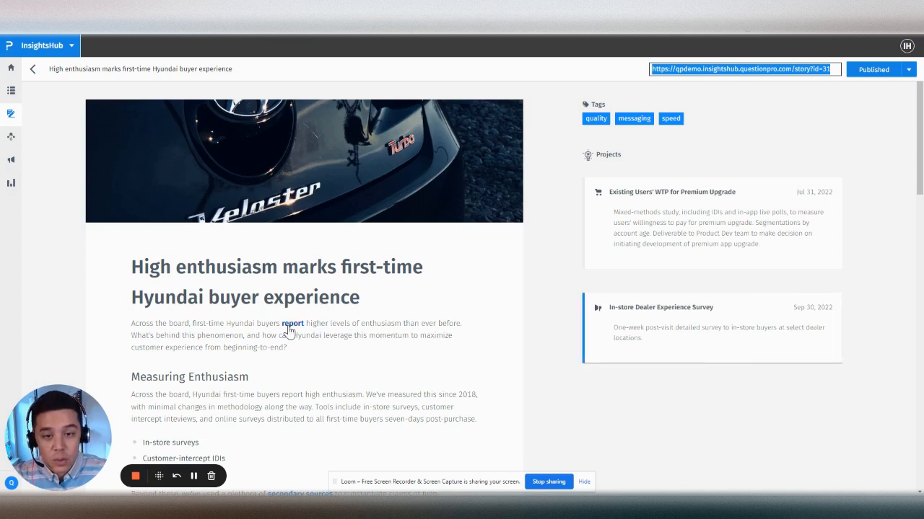
scroll(down, 3)
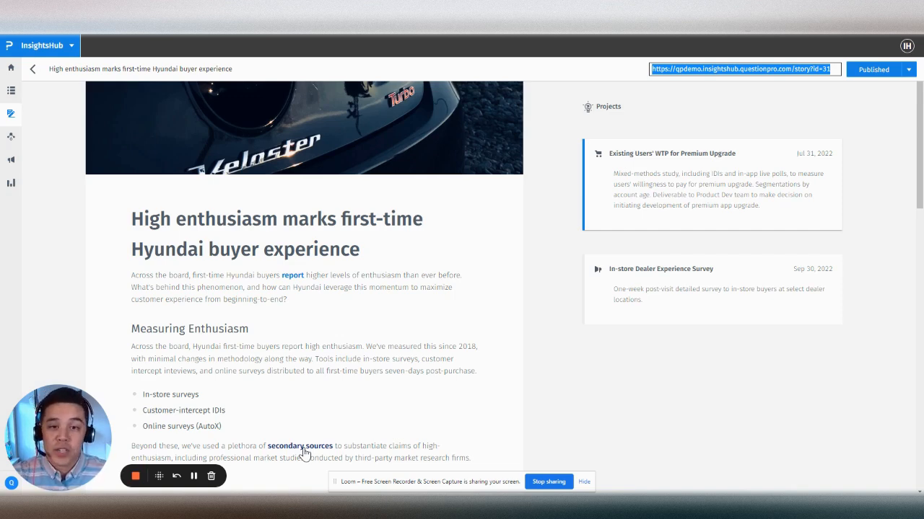
mouse_move(298, 421)
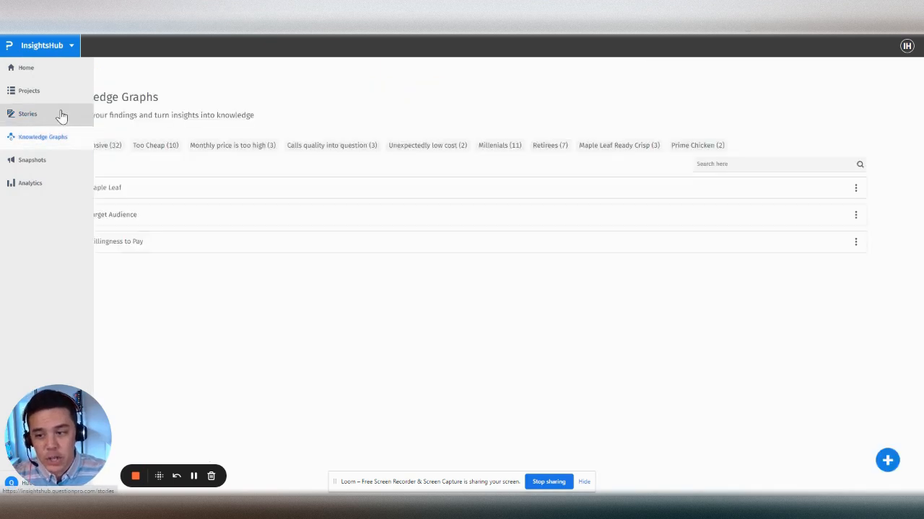
- Review the Too Expensive tag's Top Connected Projects, then open the Snapshots gallery of 38 cards
click(27, 114)
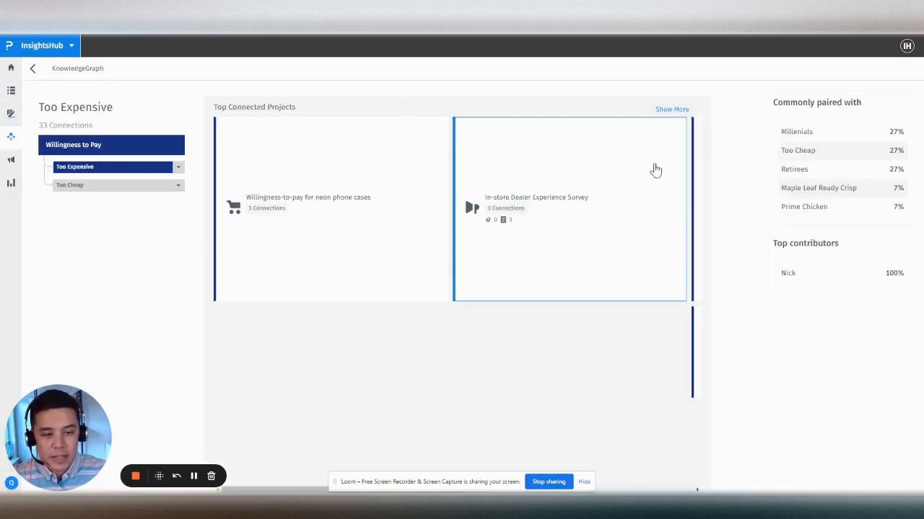
click(671, 109)
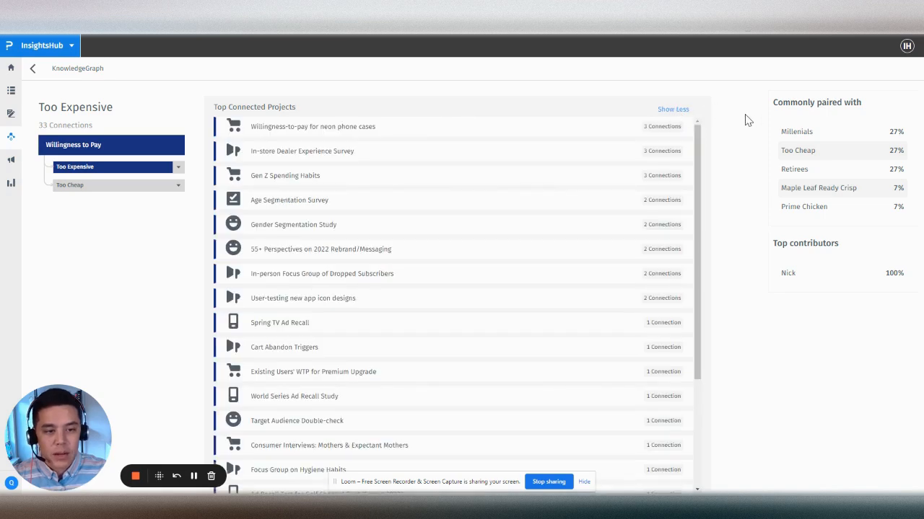
mouse_move(325, 115)
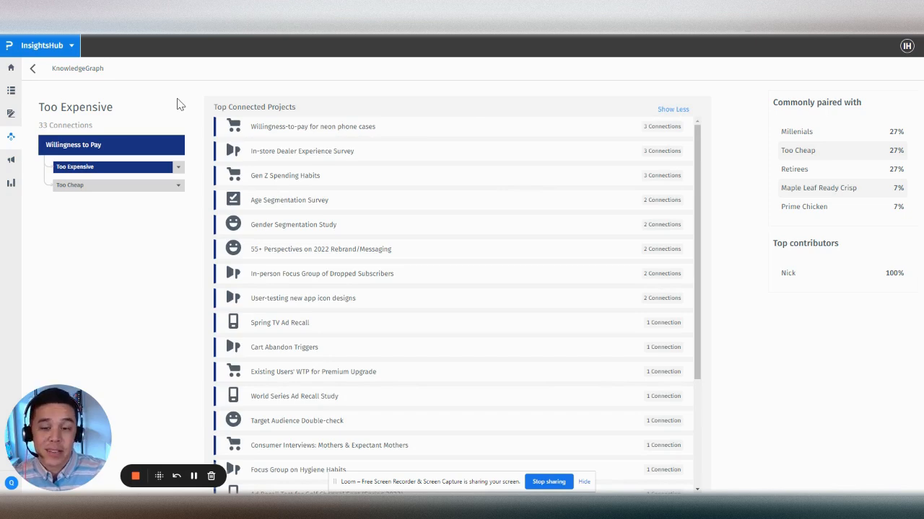
mouse_move(43, 108)
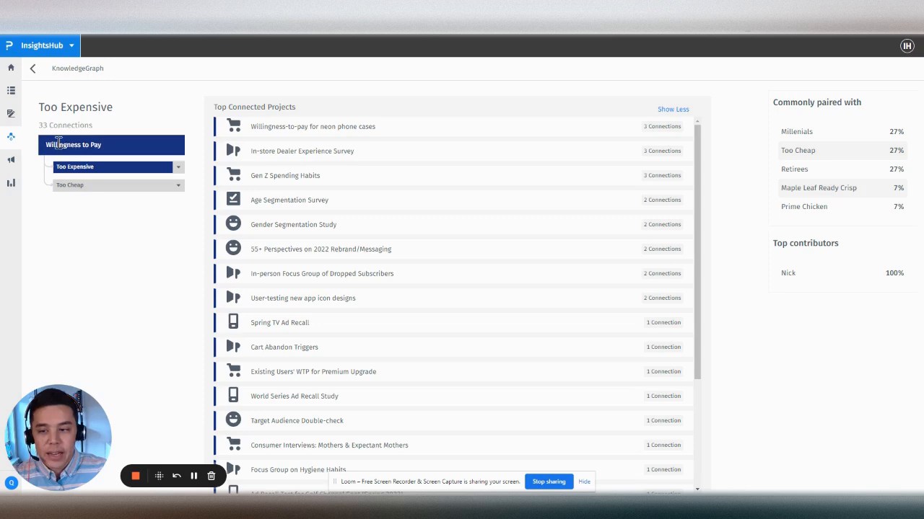
mouse_move(169, 109)
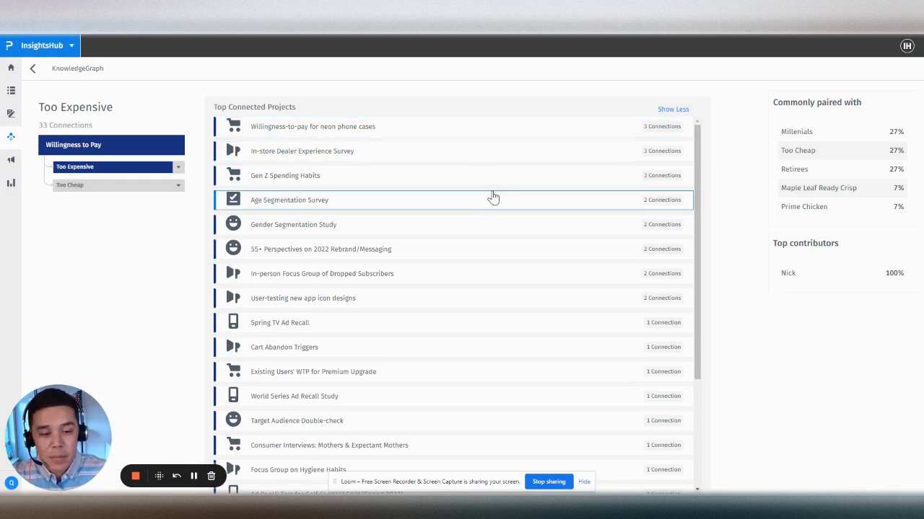
scroll(down, 3)
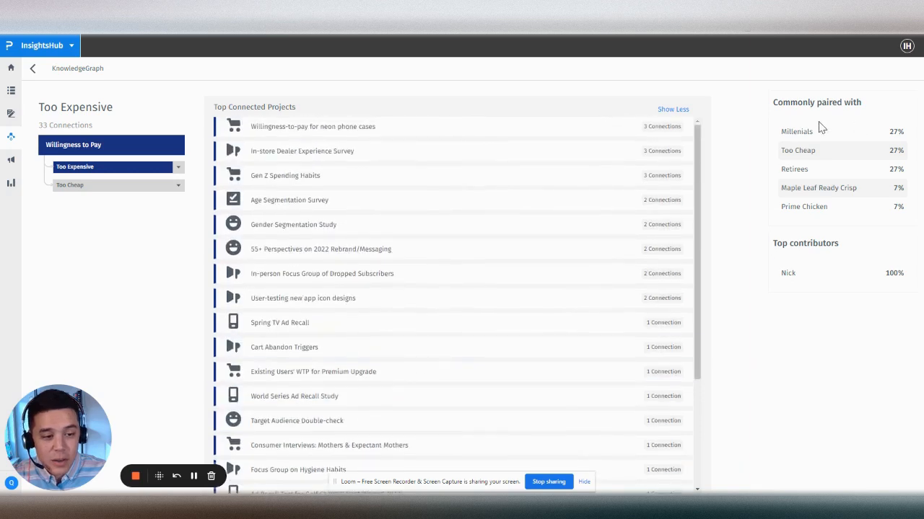
double_click(796, 131)
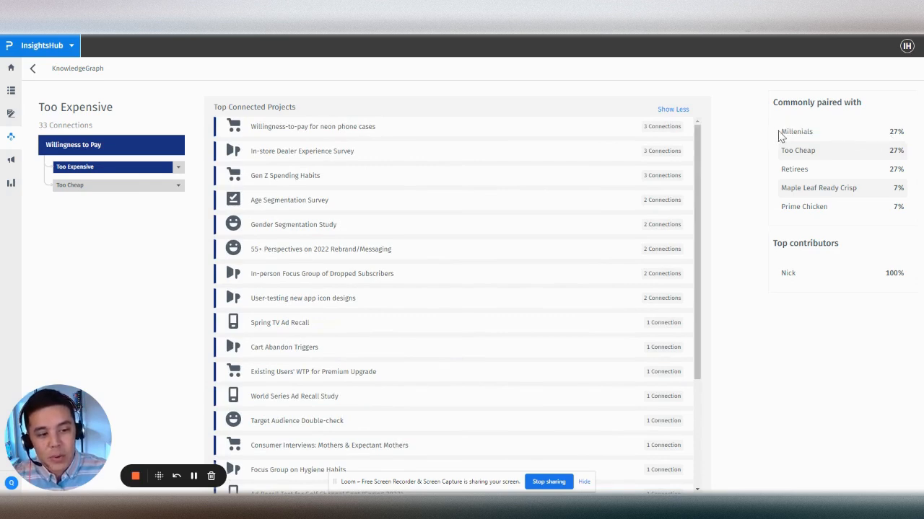
mouse_move(127, 175)
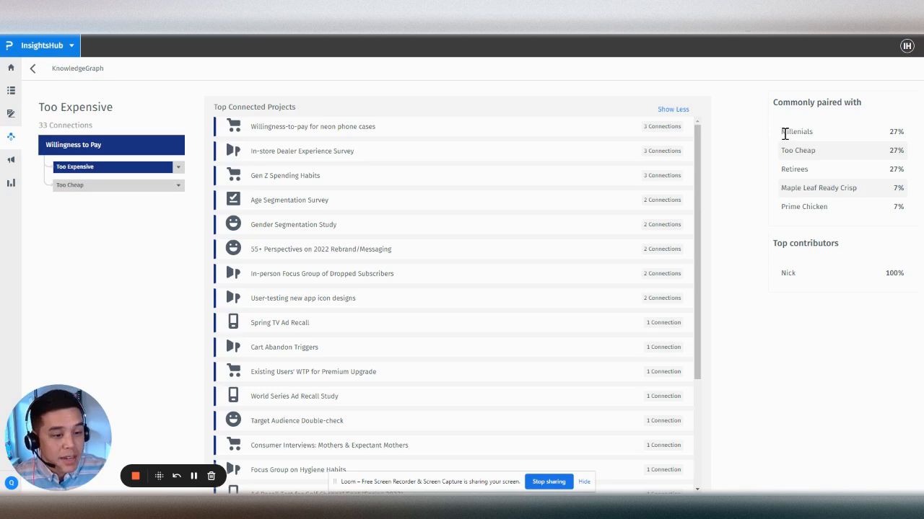
mouse_move(867, 143)
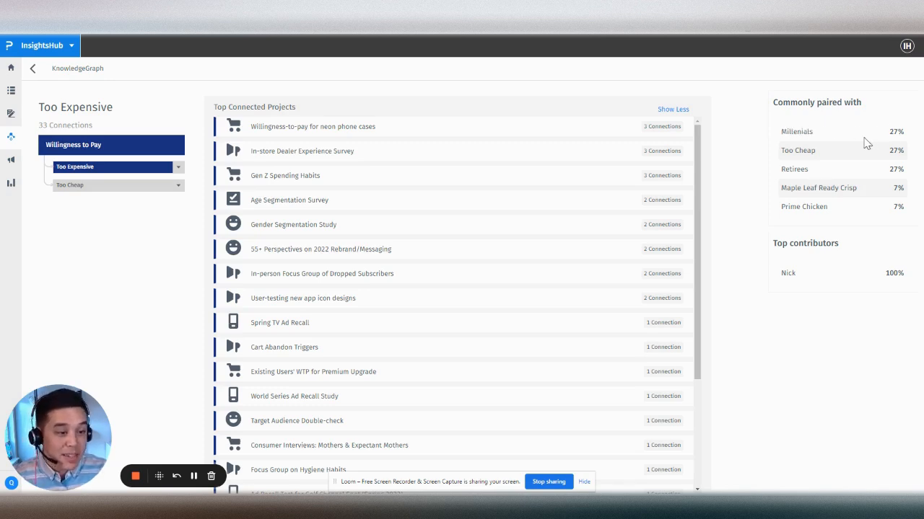
mouse_move(855, 139)
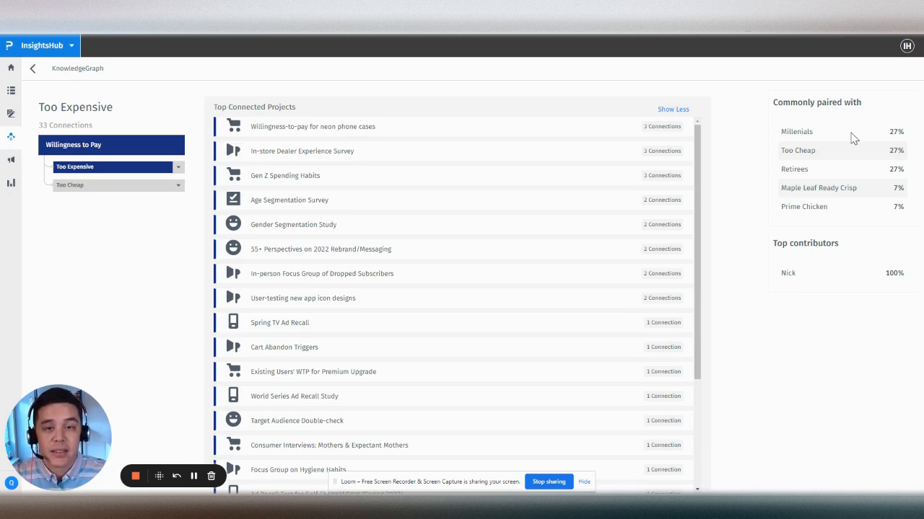
mouse_move(843, 134)
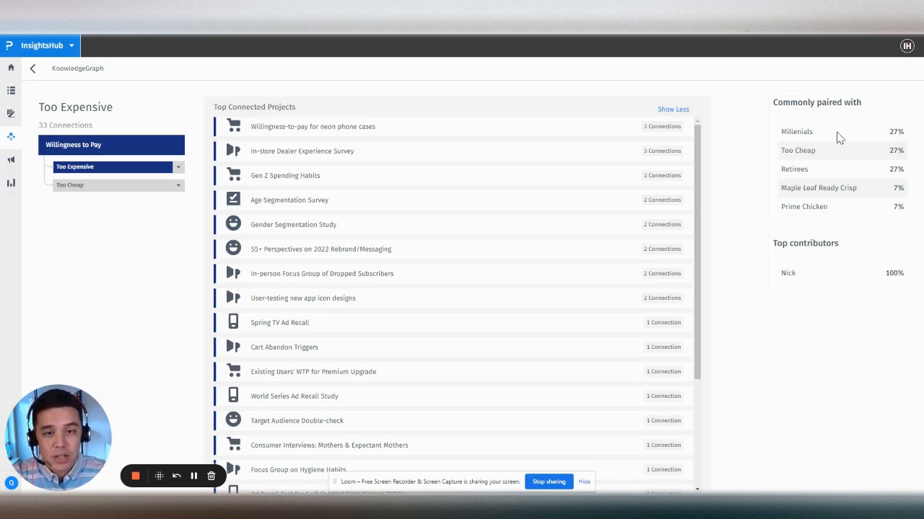
mouse_move(177, 130)
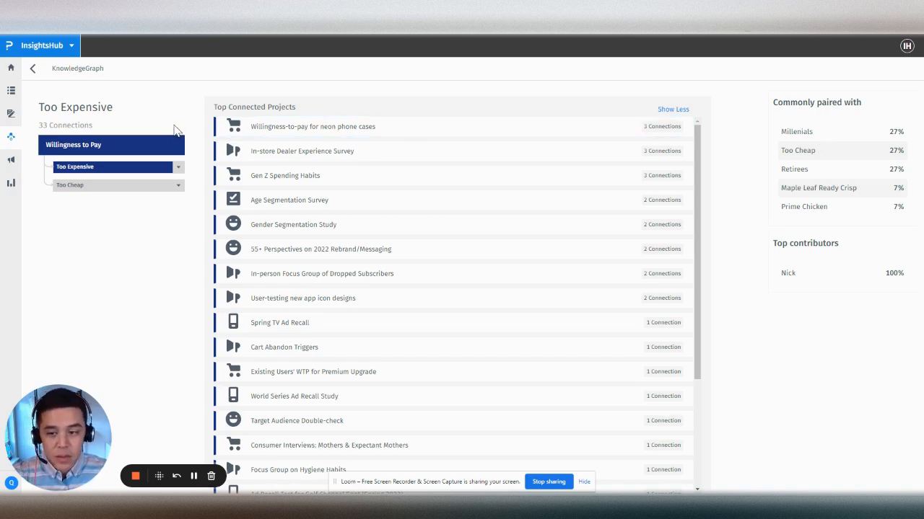
click(32, 67)
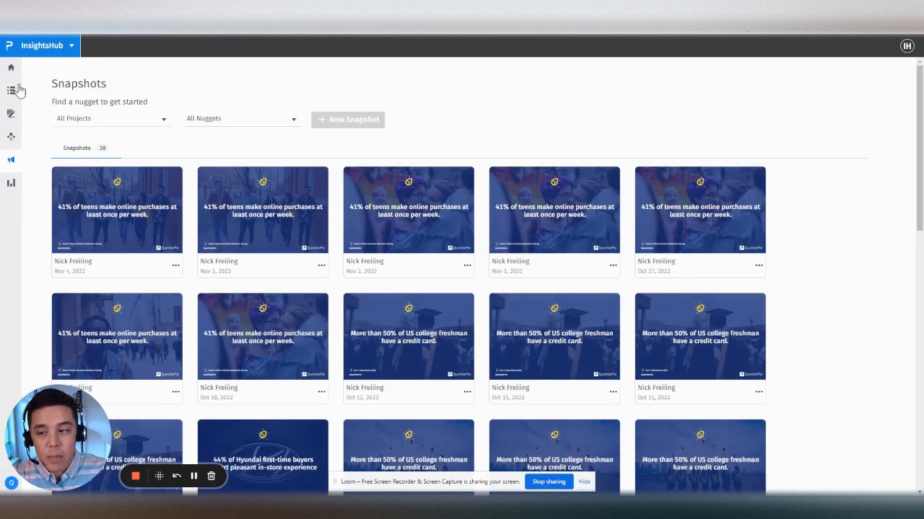
- Open Teens' Online Purchase Behaviors Survey and start a snapshot from its 41% of teens nugget
click(11, 90)
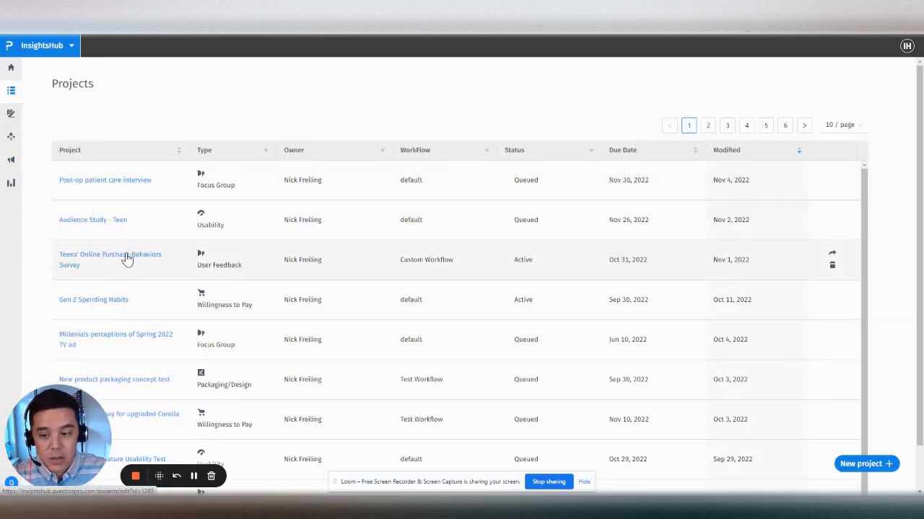
click(110, 259)
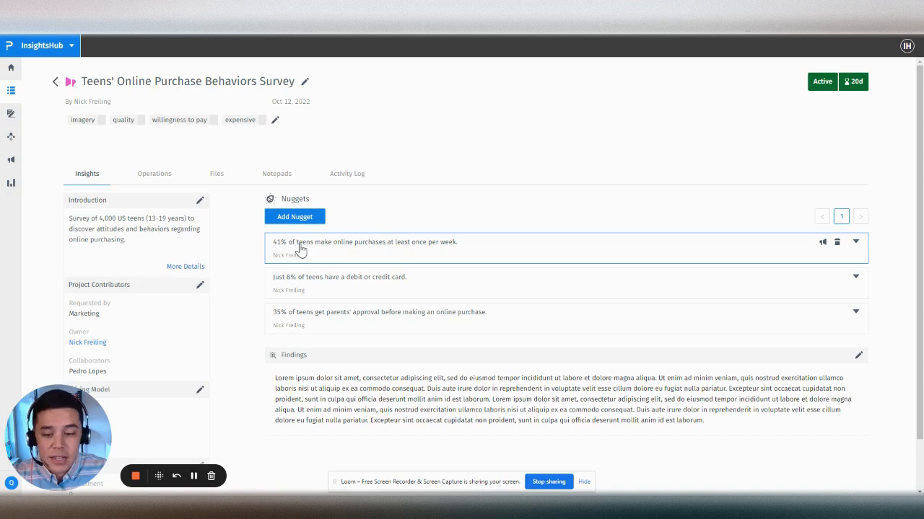
mouse_move(793, 253)
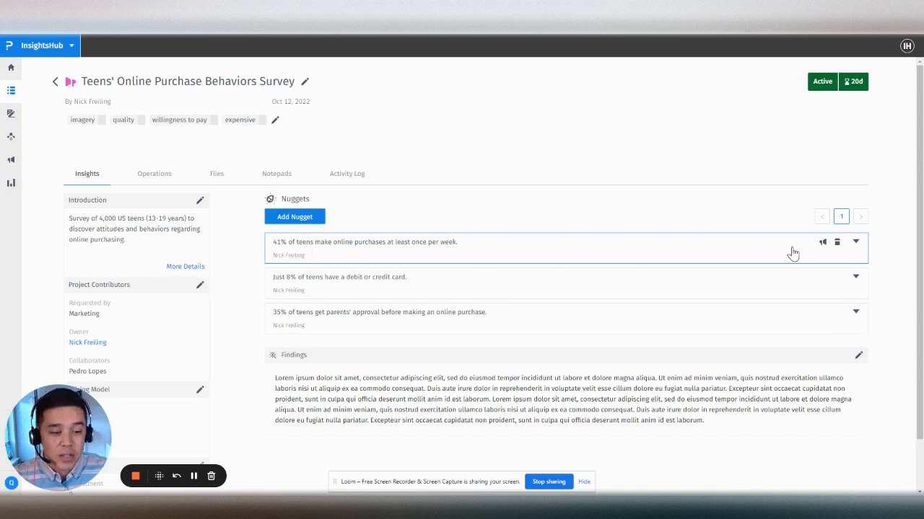
click(821, 242)
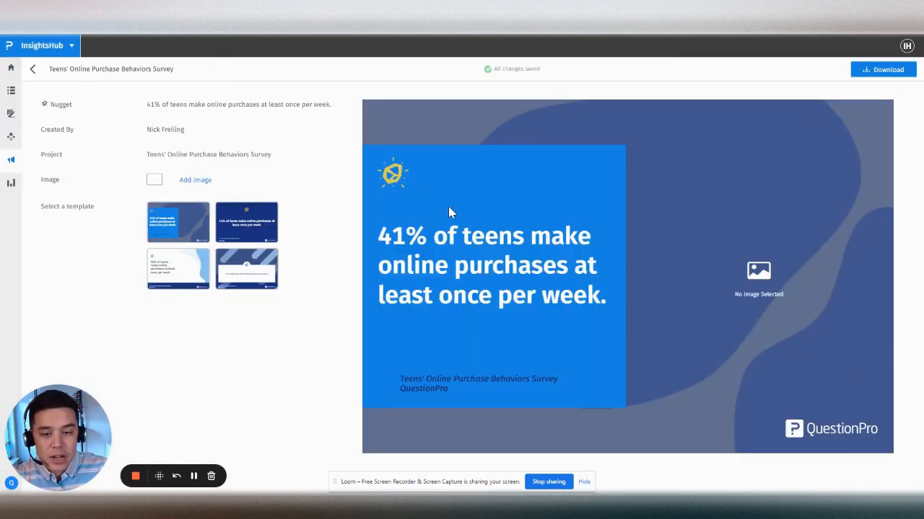
mouse_move(250, 222)
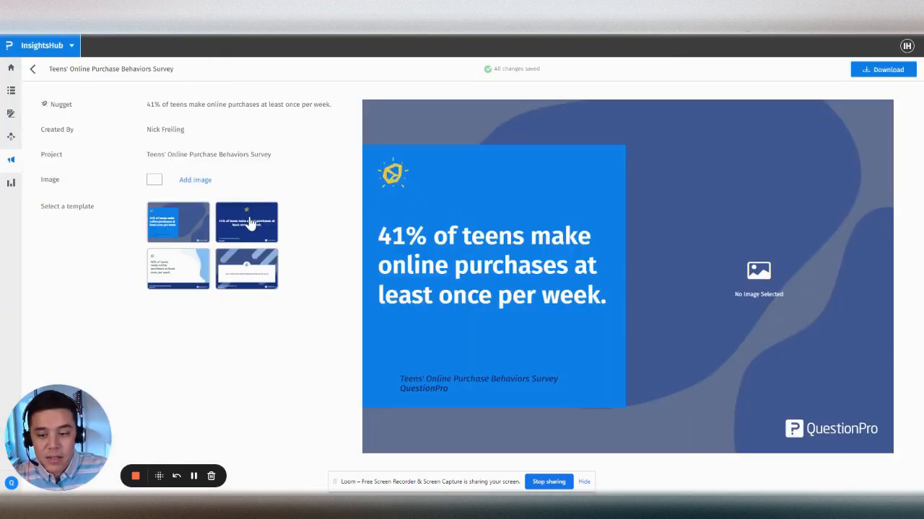
- Apply the full dark blue template with the Unsplash 'Friends at the beach' background photo
click(246, 221)
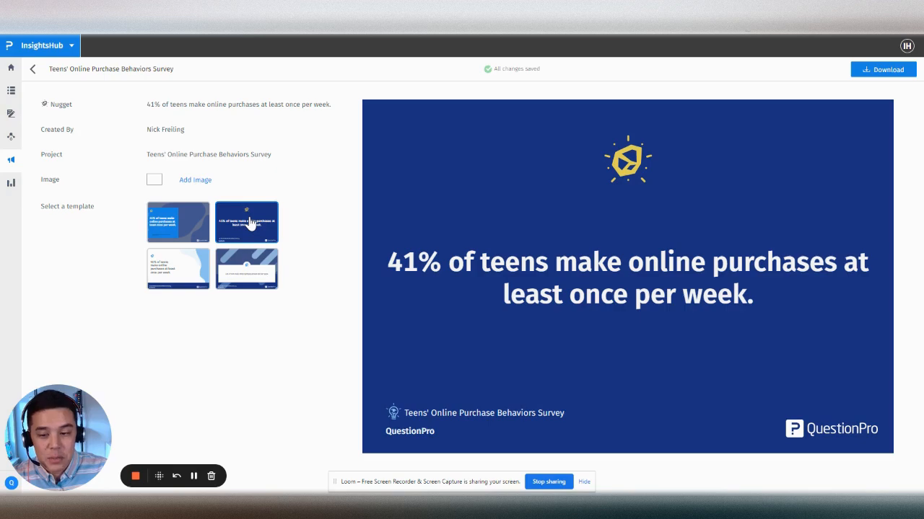
click(195, 180)
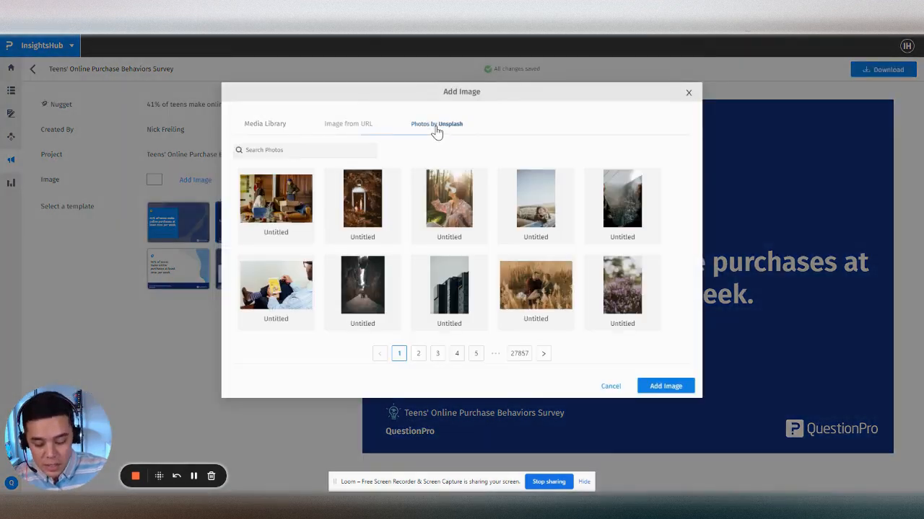
text(teens)
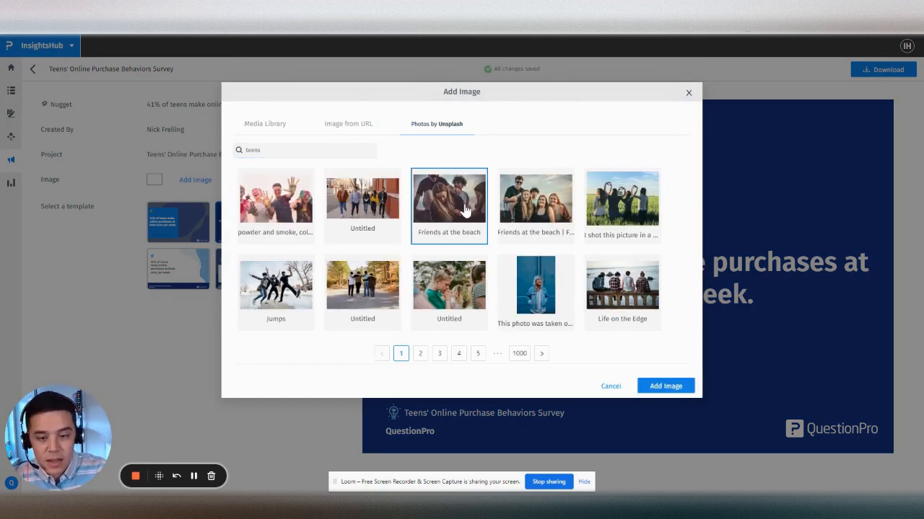
click(665, 386)
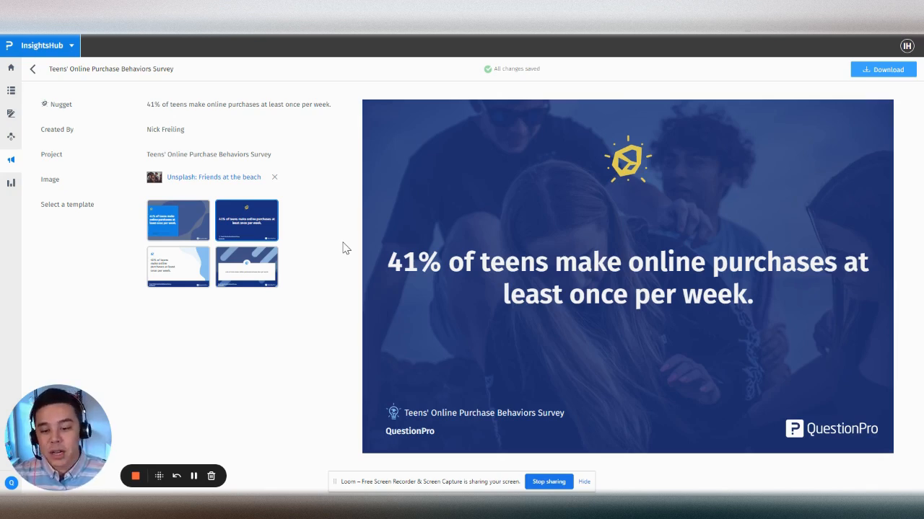
mouse_move(390, 264)
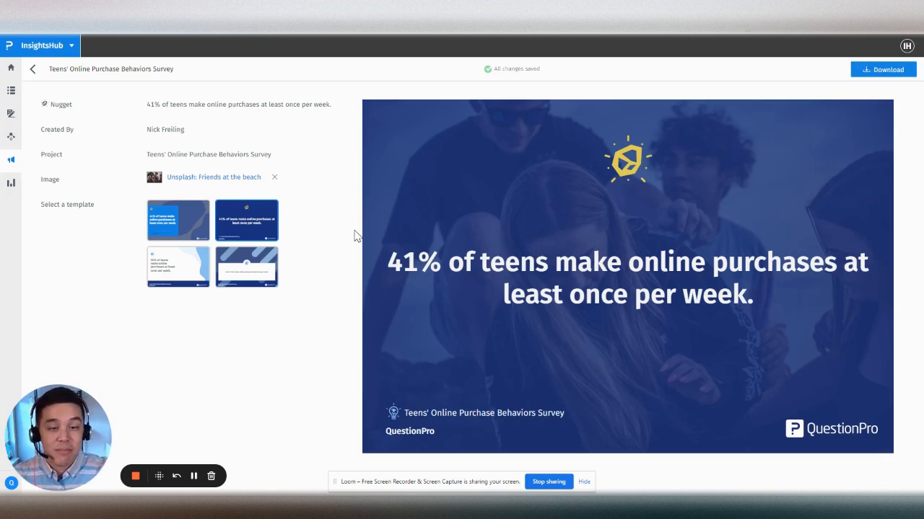
mouse_move(346, 252)
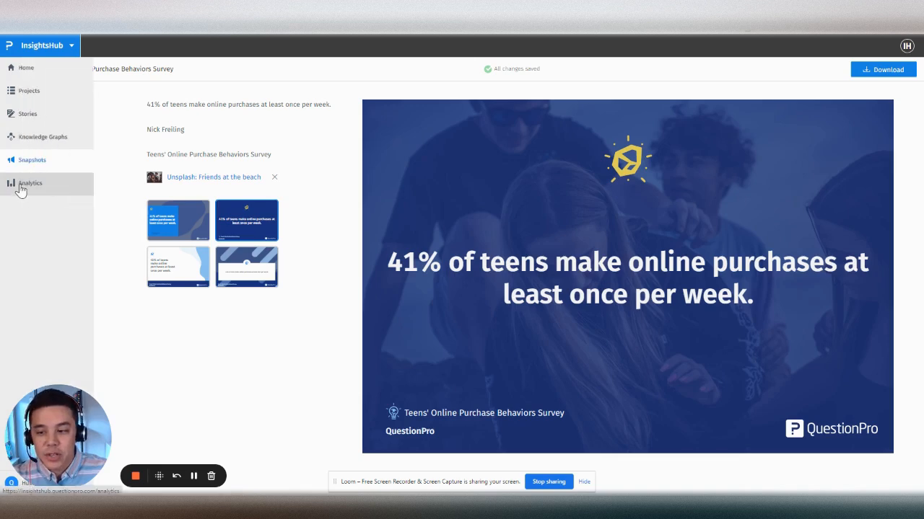
- Open the Analytics dashboard showing snapshot counts, average project fee, sample figures and six-month chart
click(30, 182)
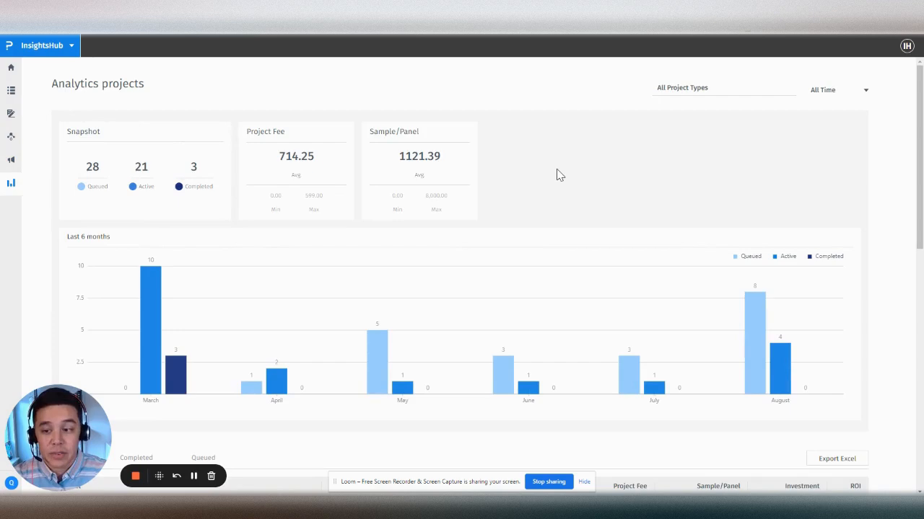
mouse_move(96, 185)
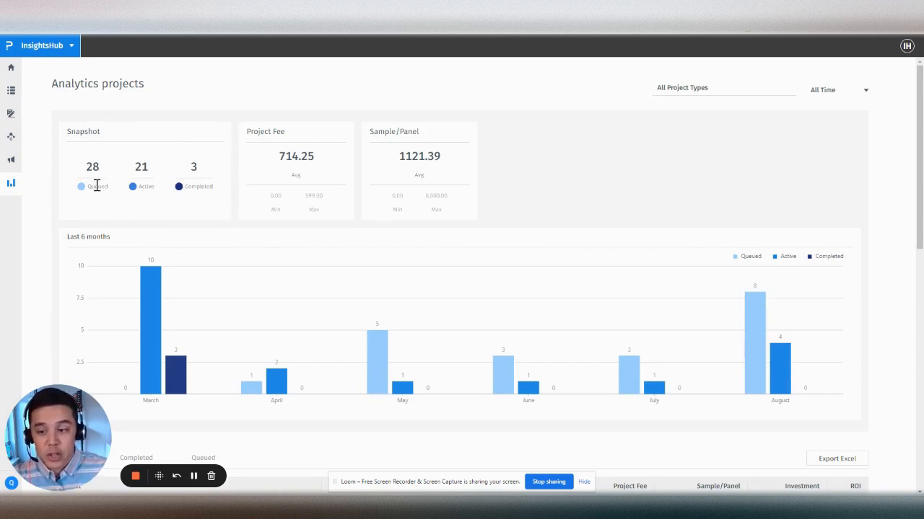
mouse_move(180, 191)
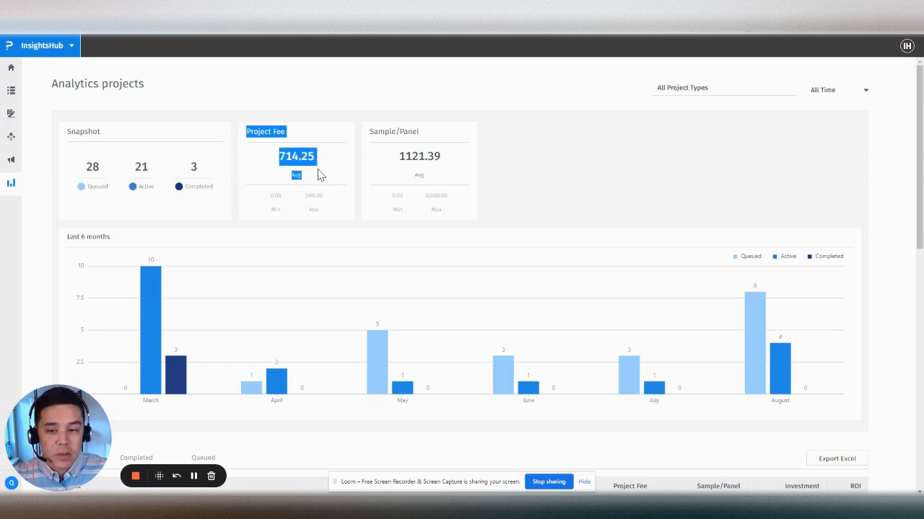
click(321, 173)
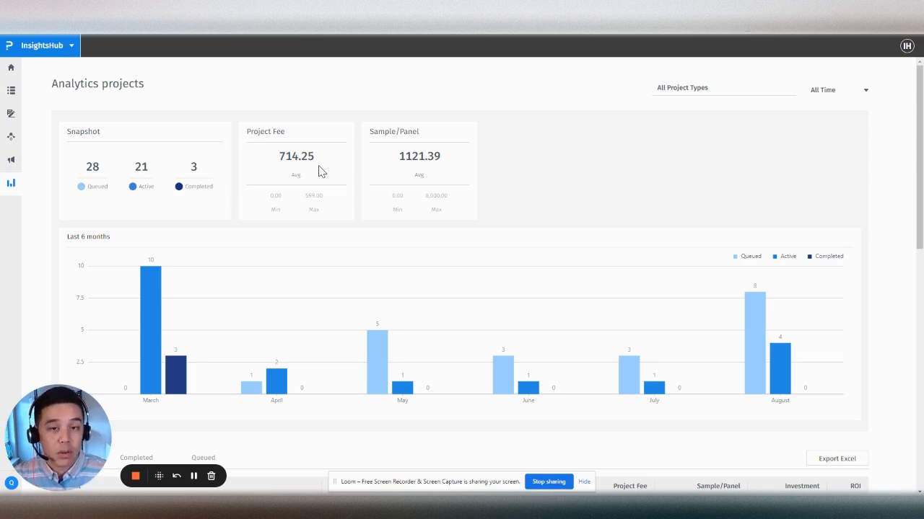
mouse_move(459, 298)
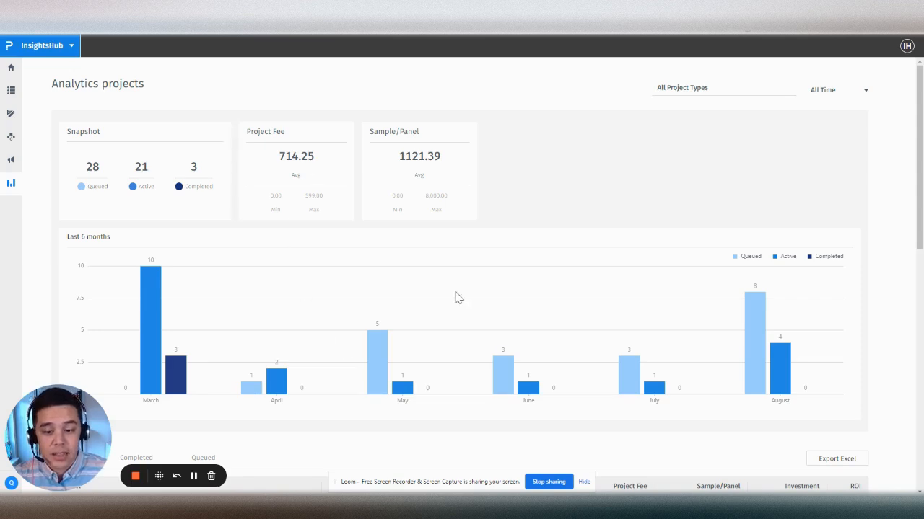
mouse_move(539, 202)
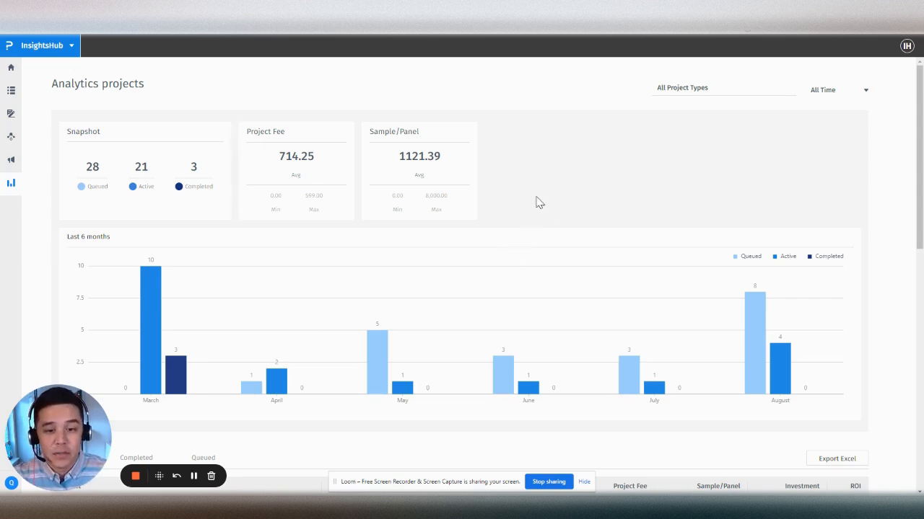
mouse_move(542, 174)
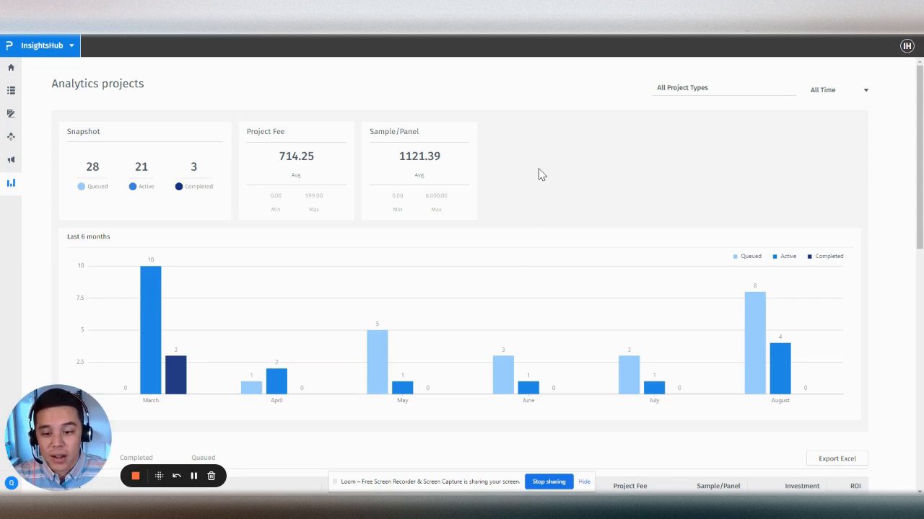
mouse_move(302, 172)
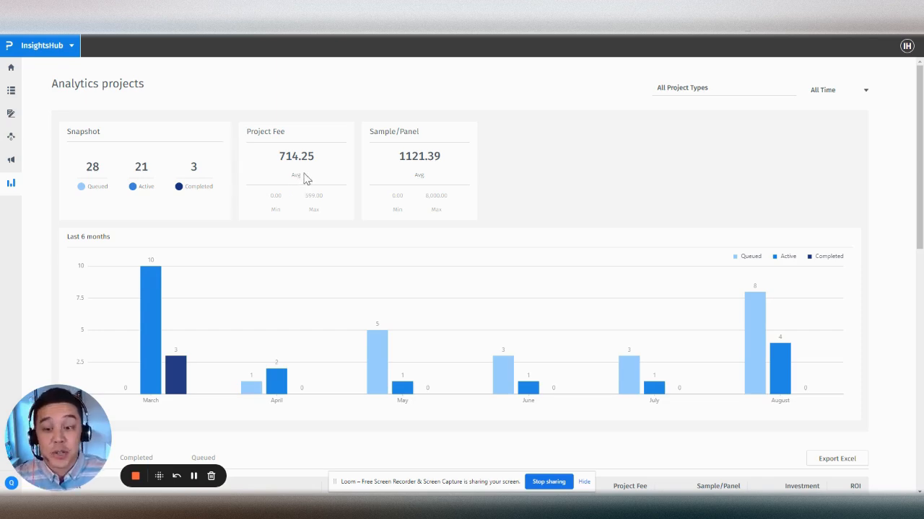
mouse_move(557, 162)
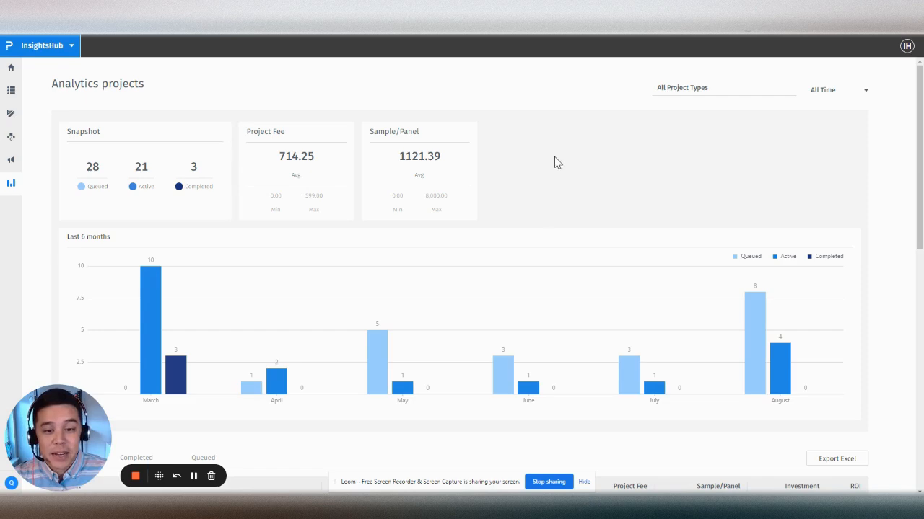
mouse_move(541, 180)
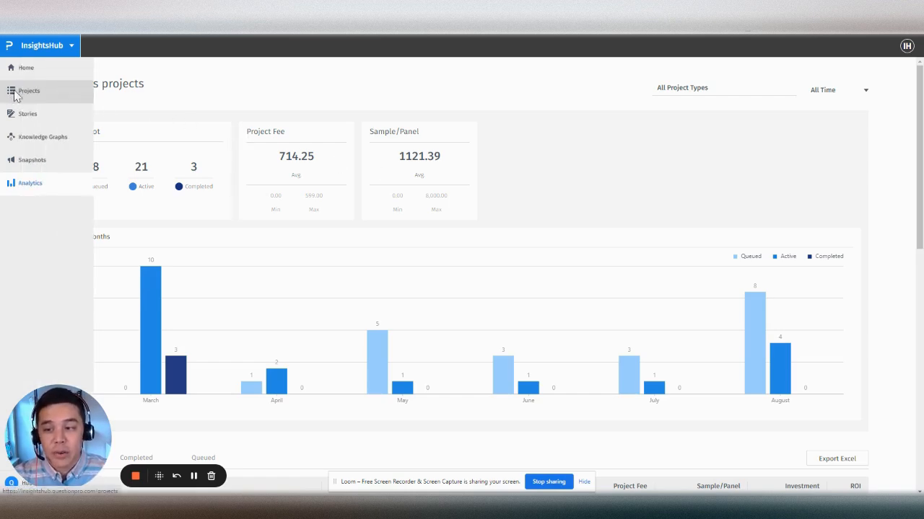
- Leave the Analytics dashboard for the six-page Projects list via the sidebar
click(29, 90)
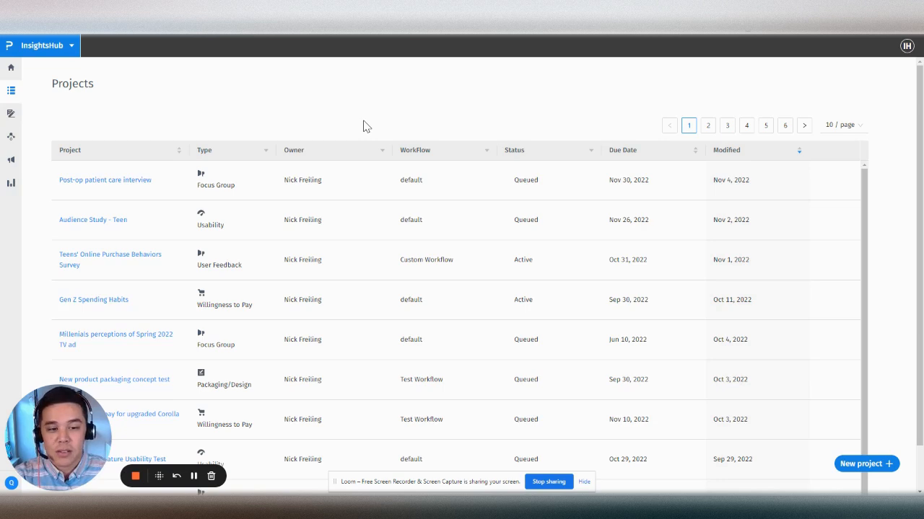
mouse_move(369, 124)
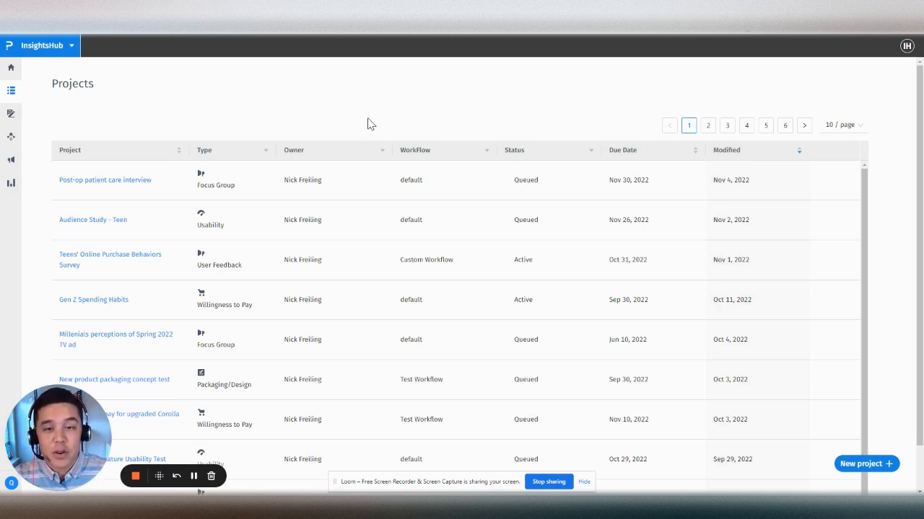